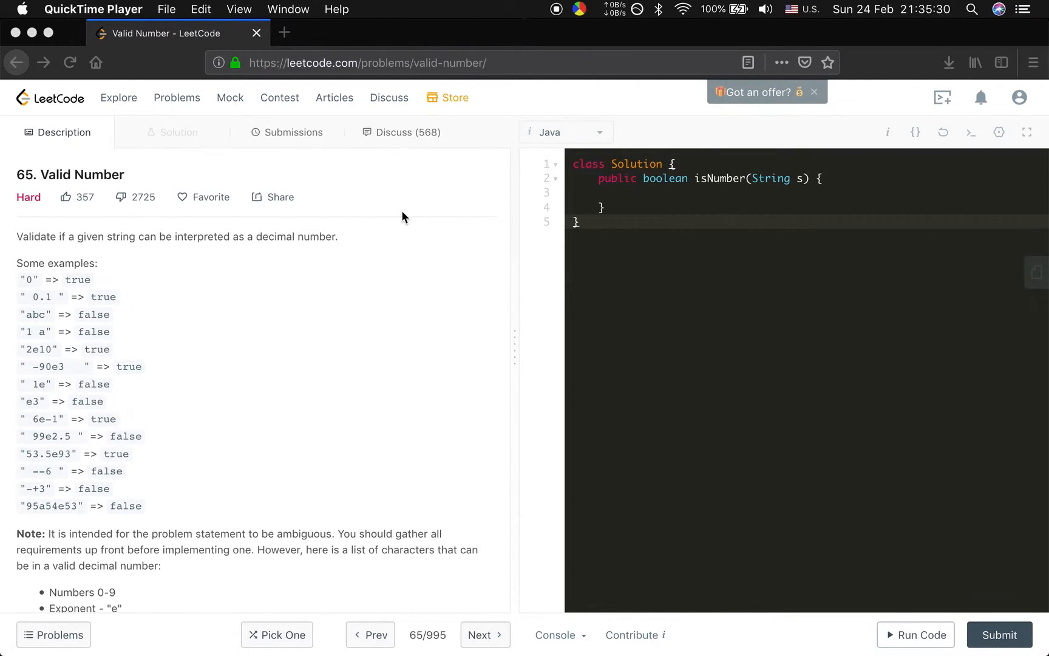
Trim the input with s = s.trim(); at the start of isNumber
scroll(down, 3)
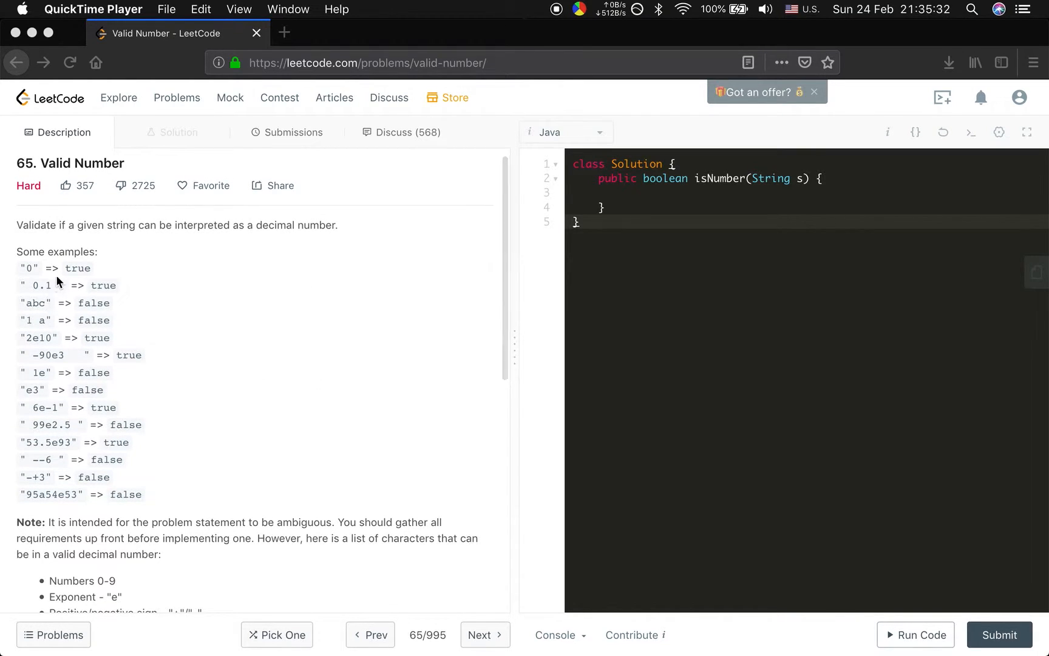
mouse_move(31, 295)
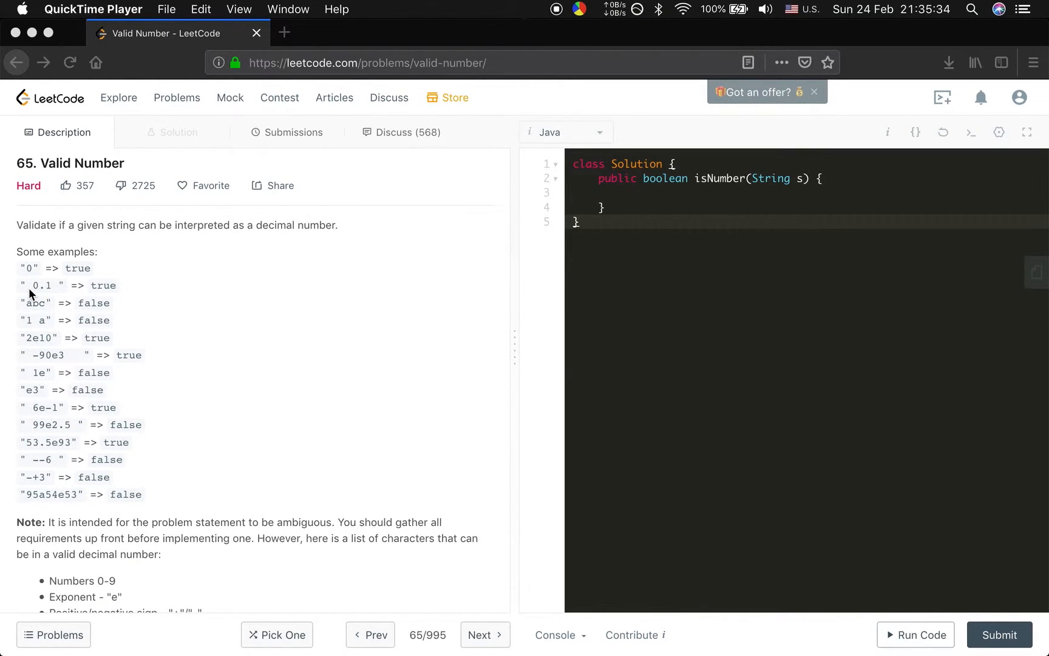
mouse_move(139, 292)
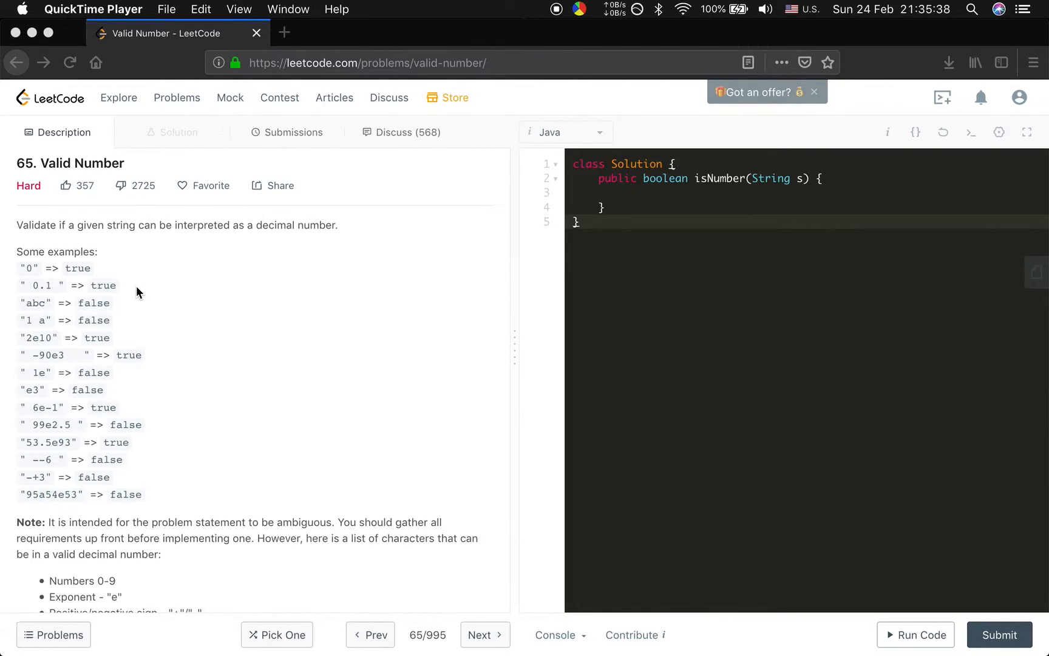
mouse_move(48, 296)
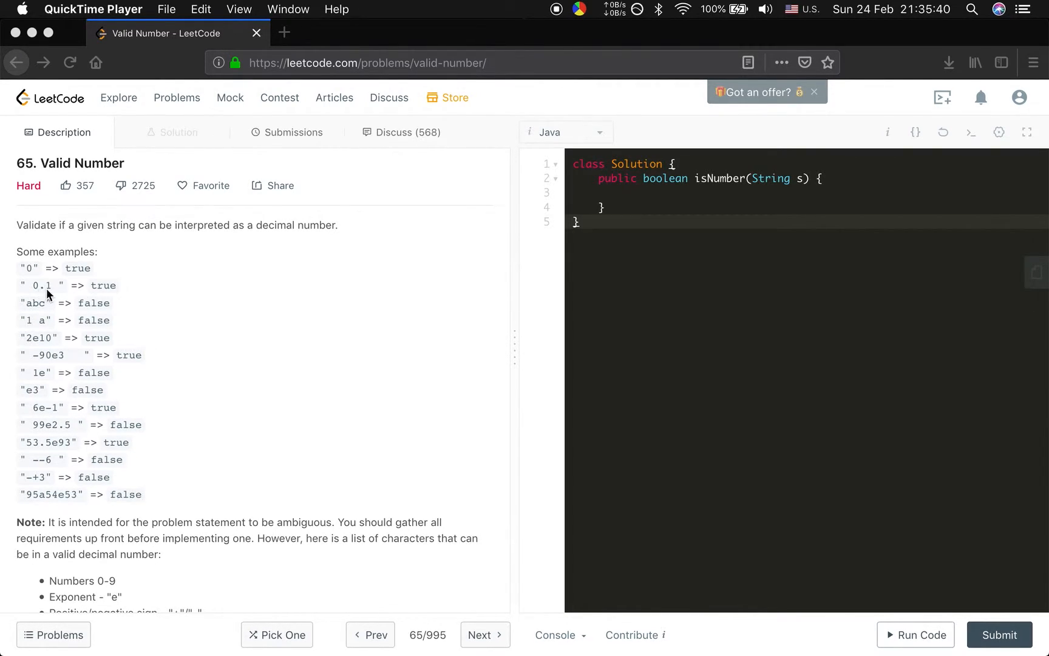
mouse_move(35, 313)
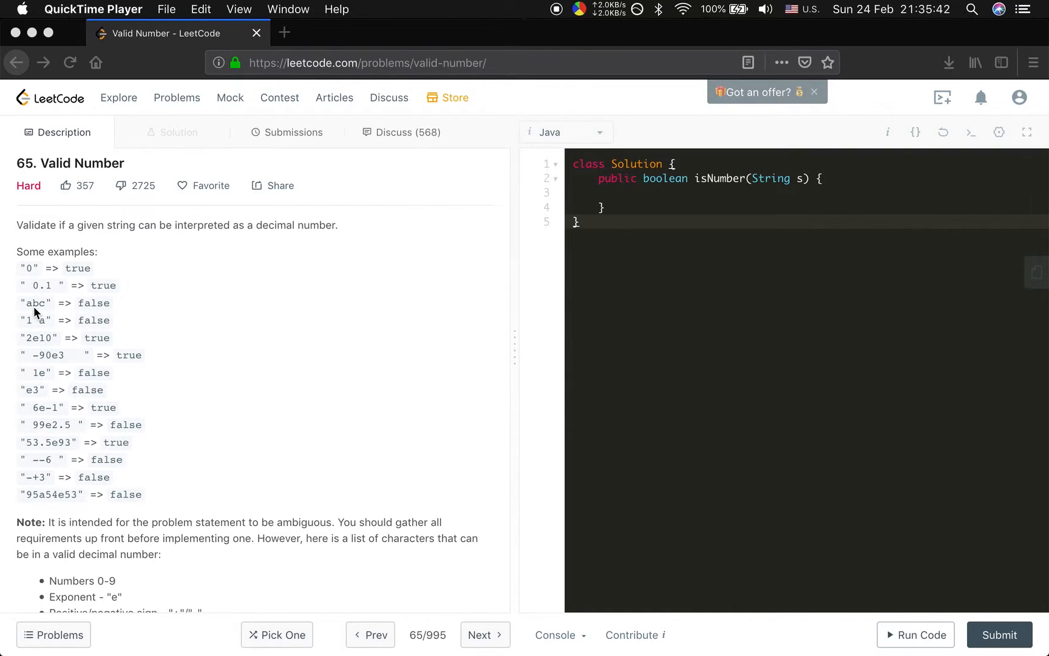
mouse_move(216, 278)
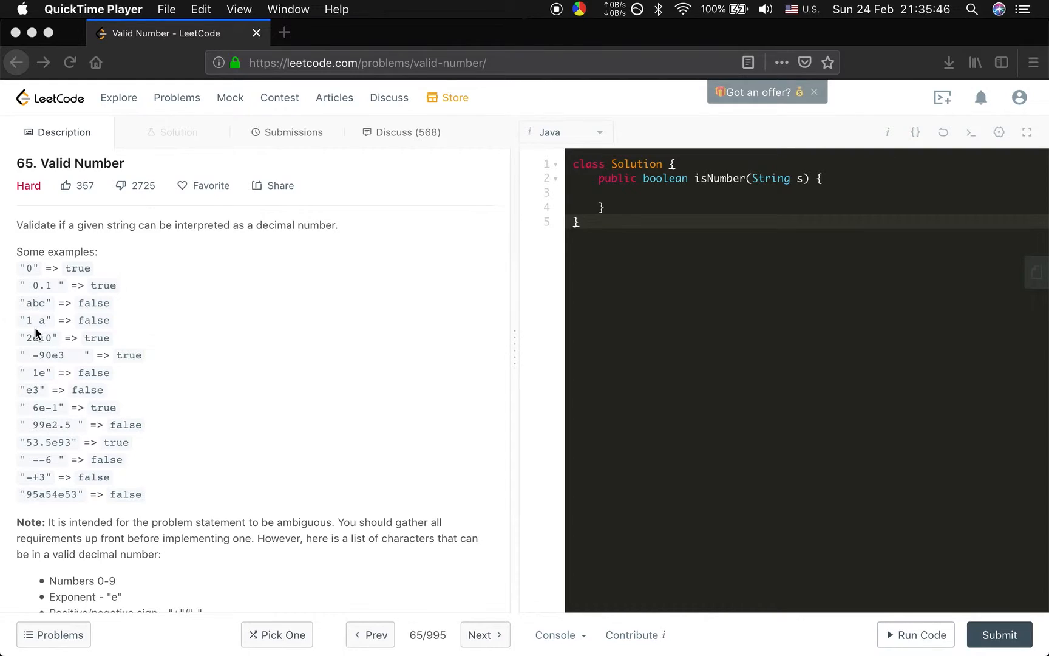
mouse_move(166, 320)
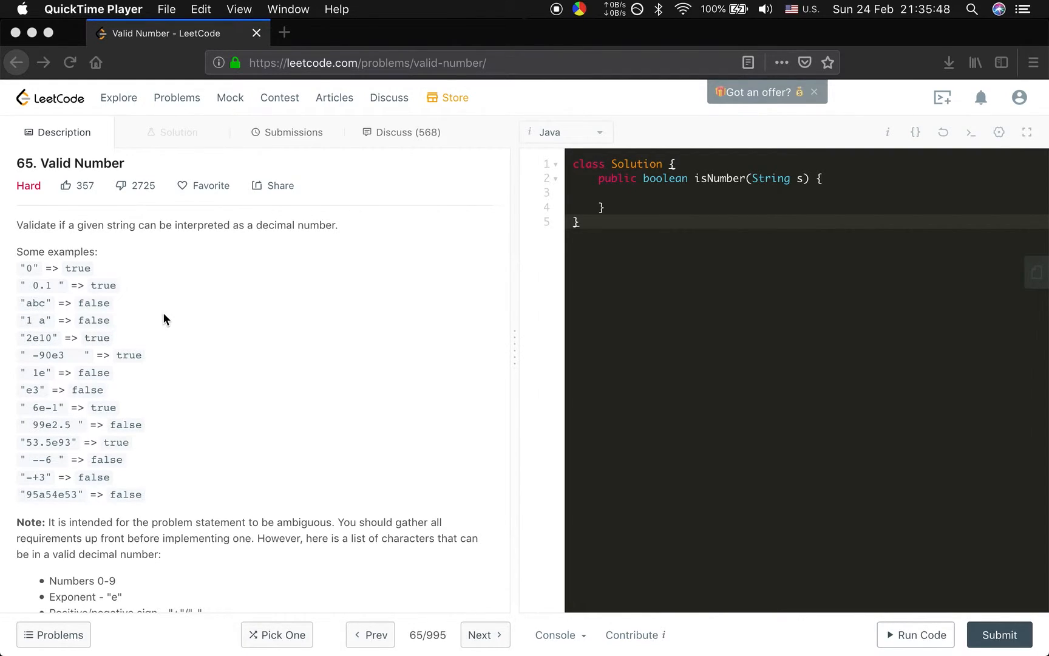
mouse_move(37, 348)
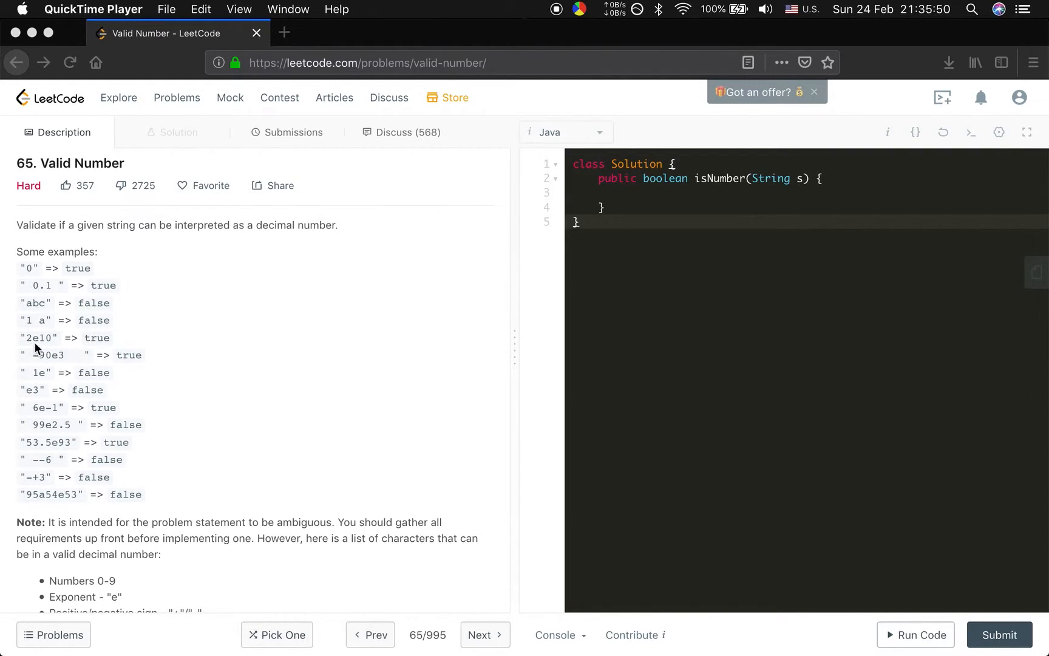
mouse_move(179, 354)
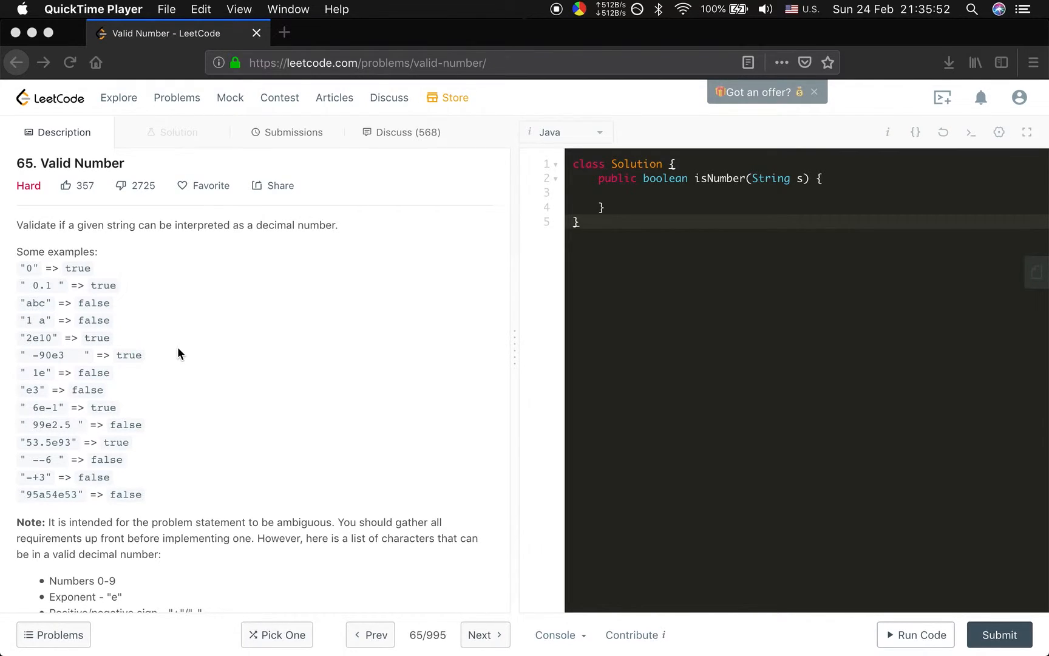
mouse_move(222, 382)
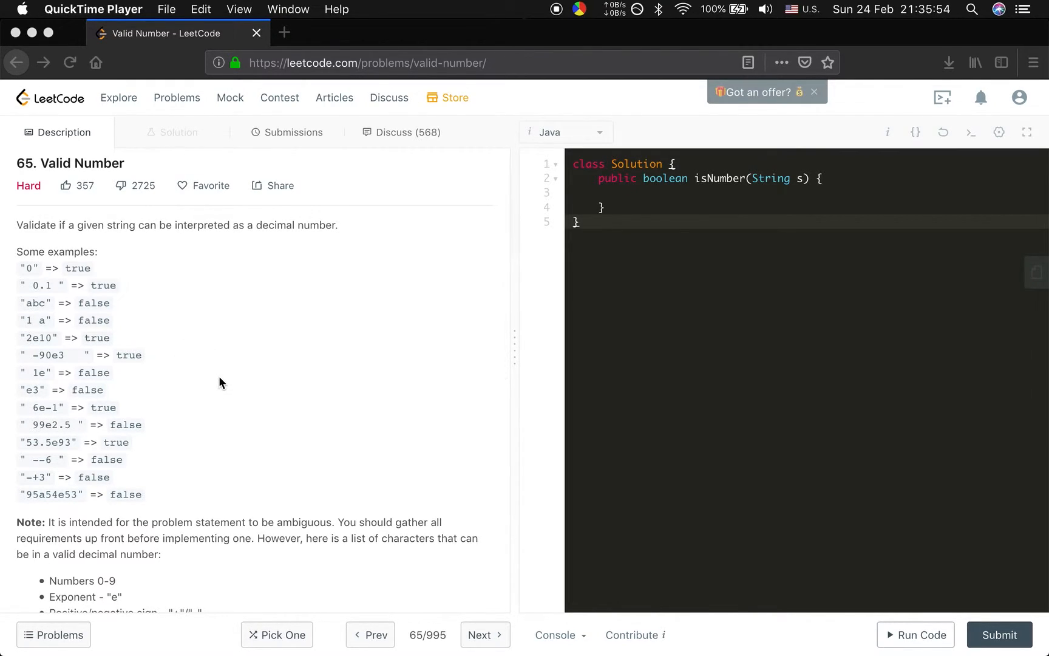
mouse_move(146, 411)
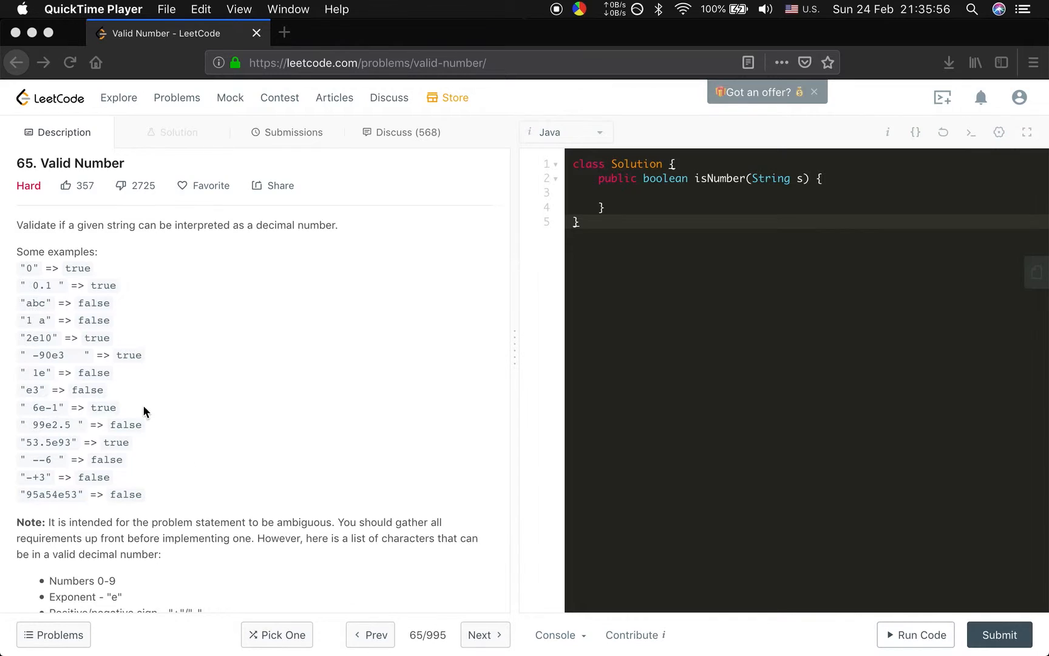
mouse_move(149, 449)
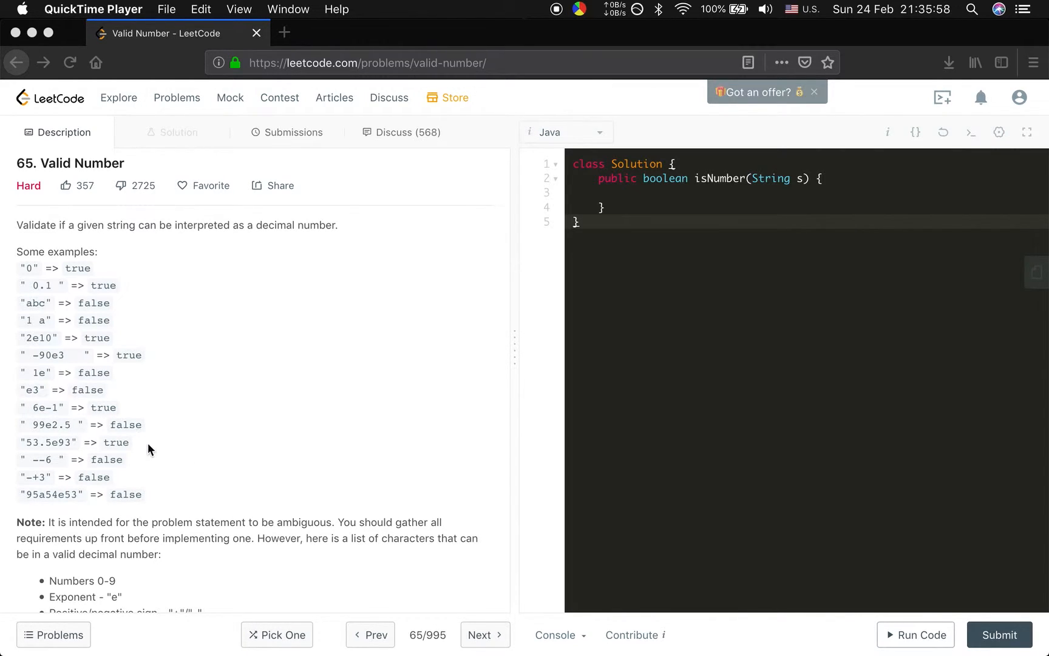
mouse_move(65, 360)
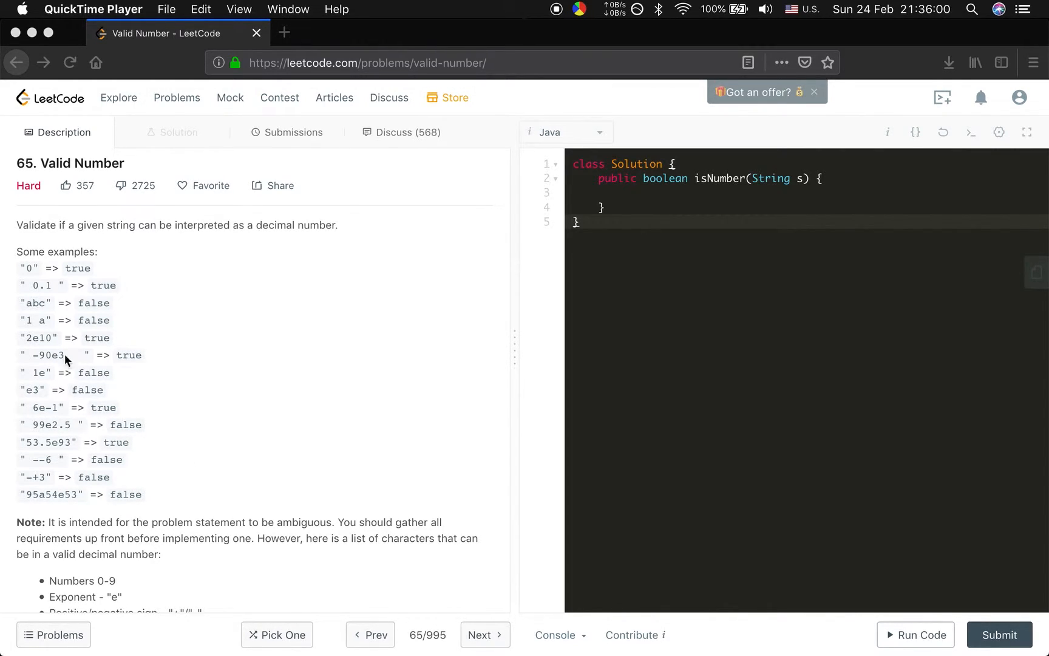
mouse_move(119, 373)
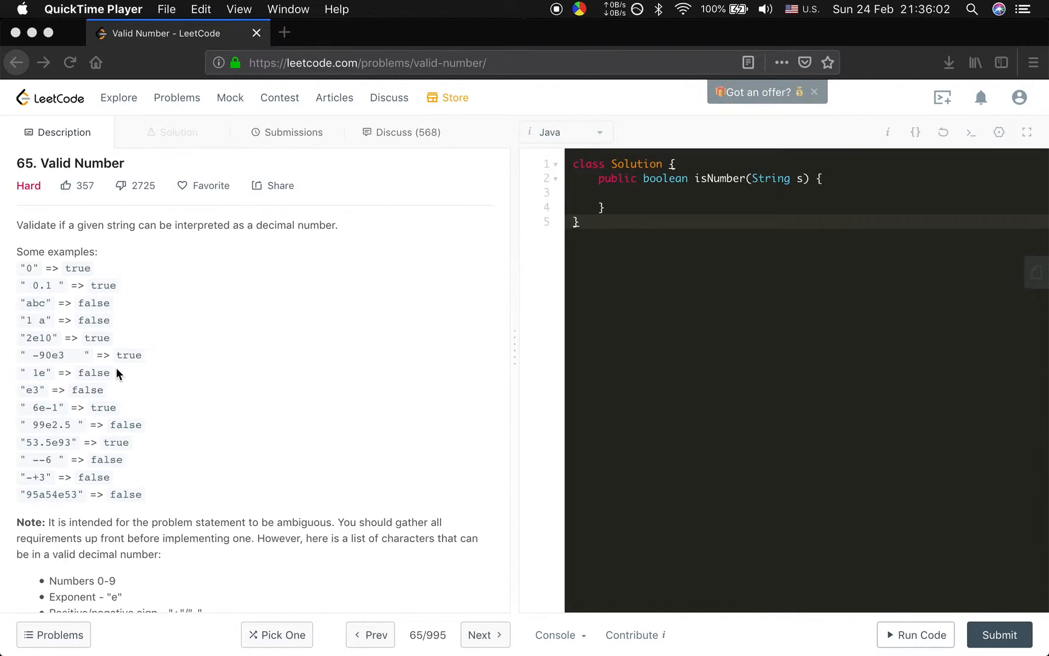
mouse_move(134, 360)
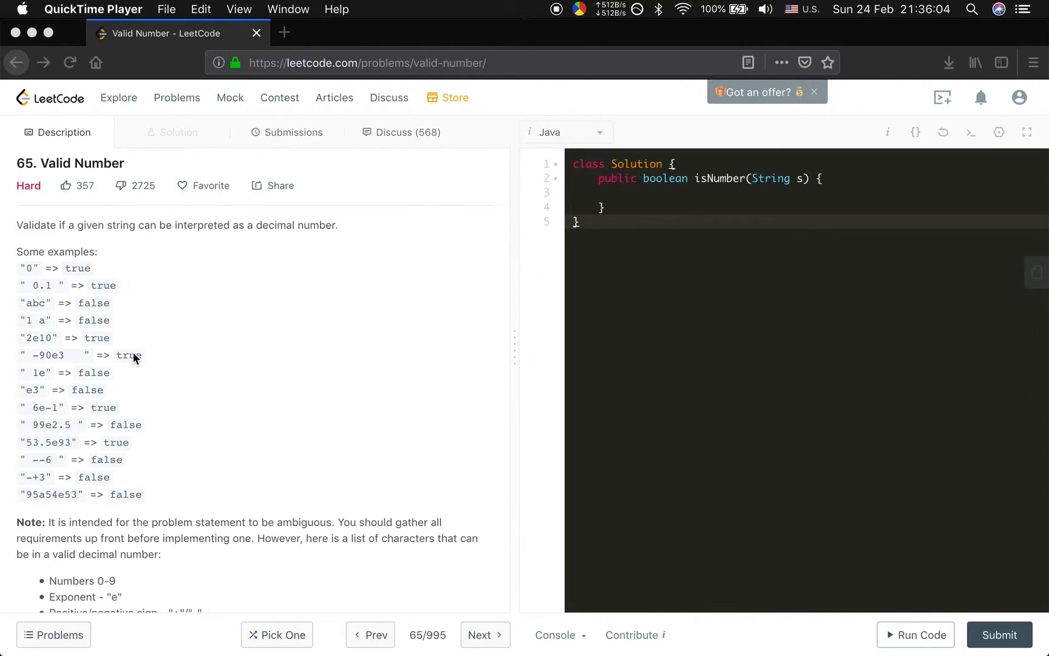
mouse_move(59, 382)
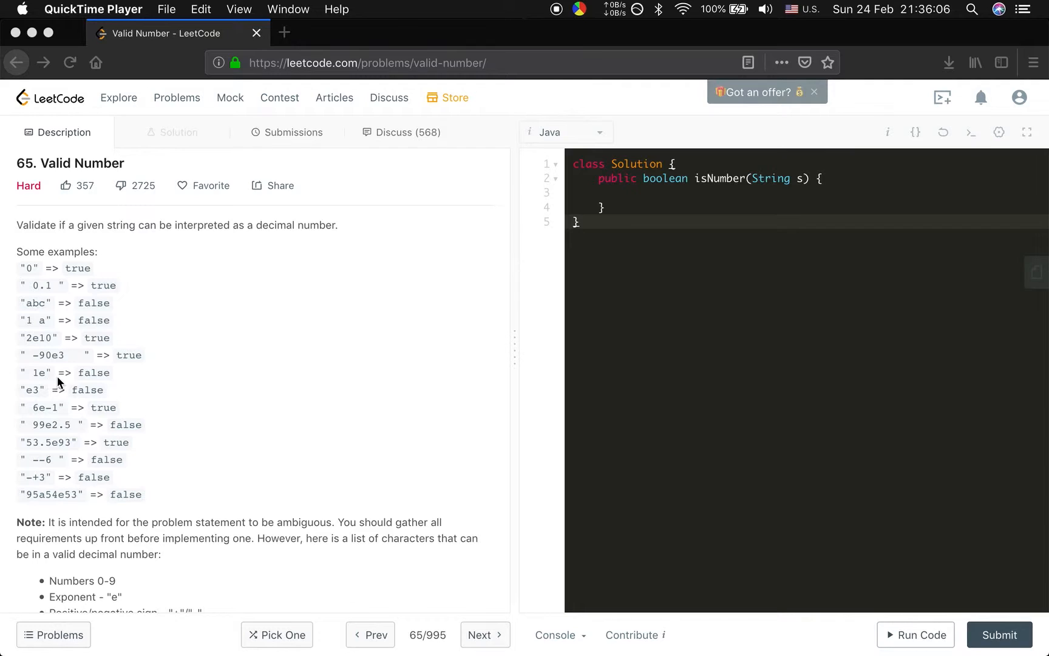
mouse_move(47, 382)
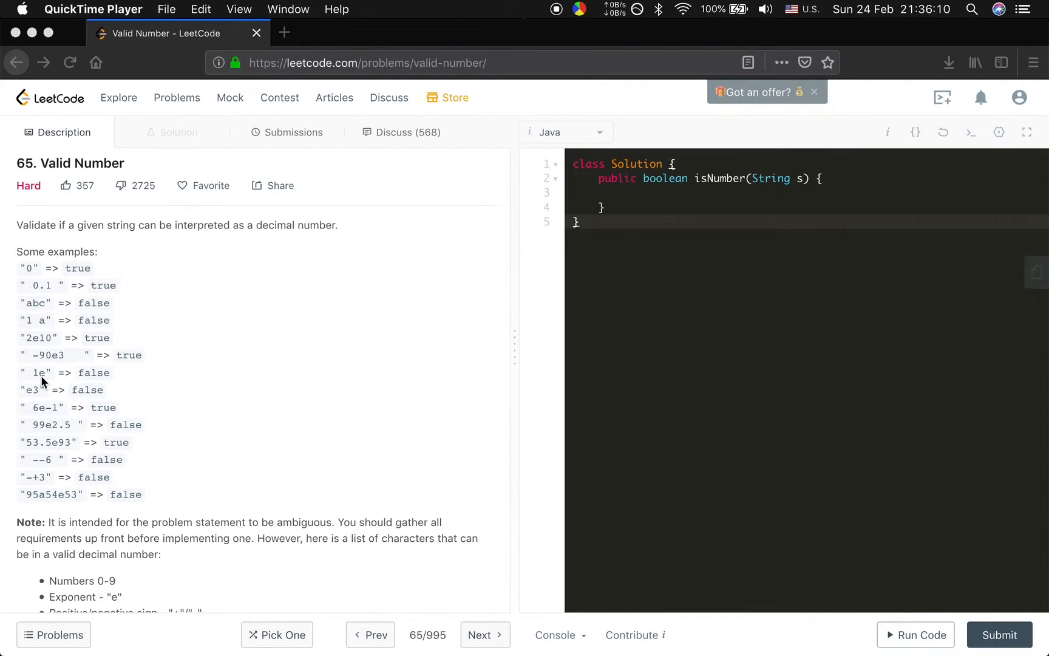
mouse_move(114, 394)
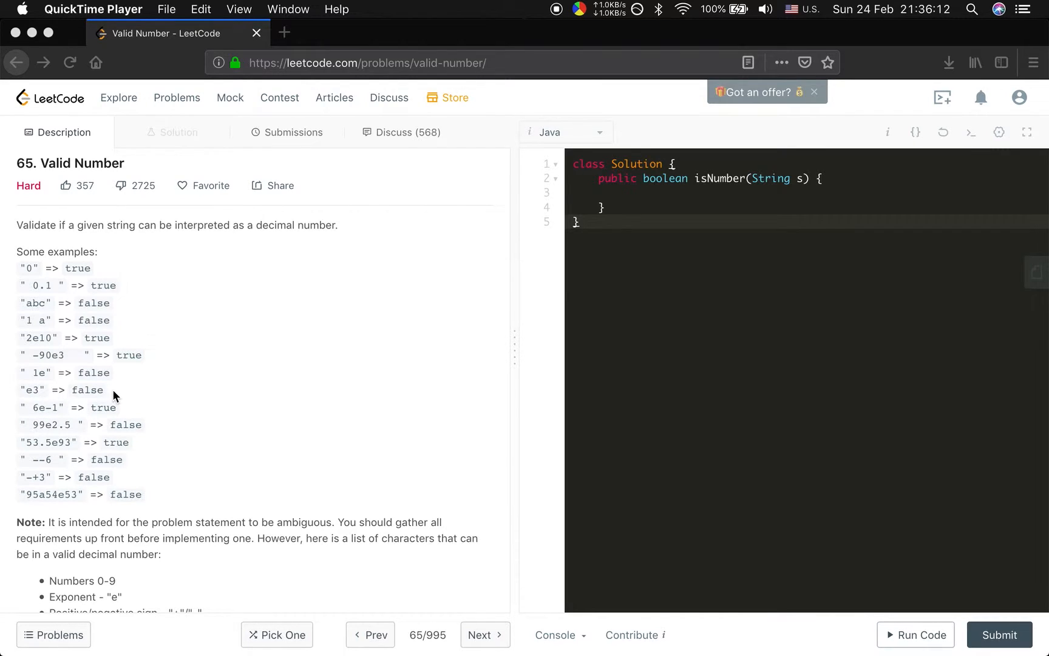
mouse_move(30, 399)
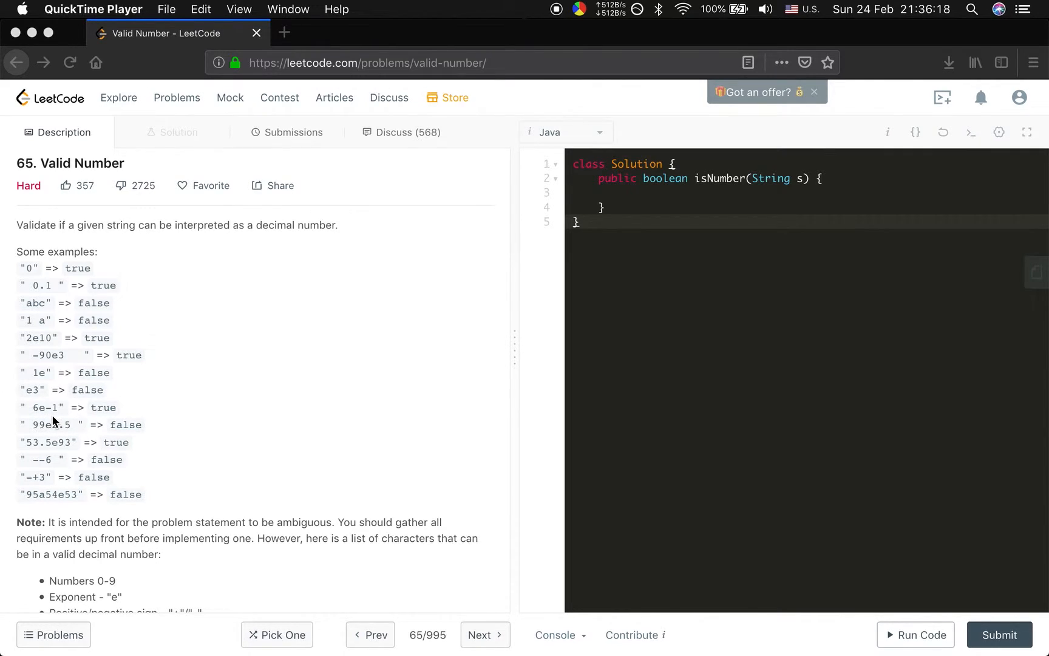
mouse_move(64, 415)
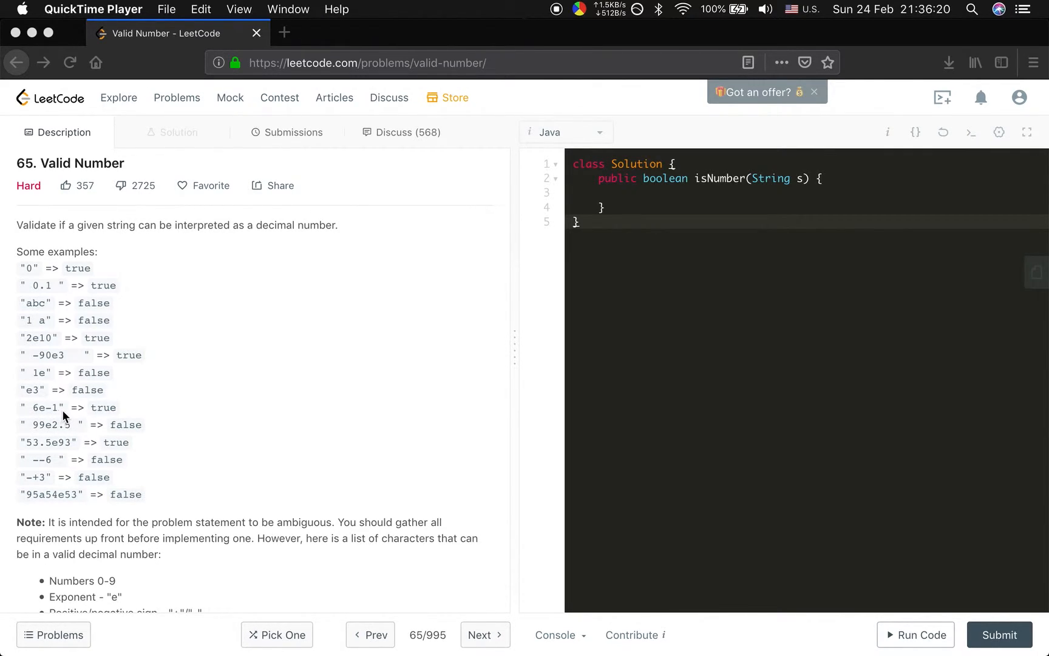
mouse_move(42, 434)
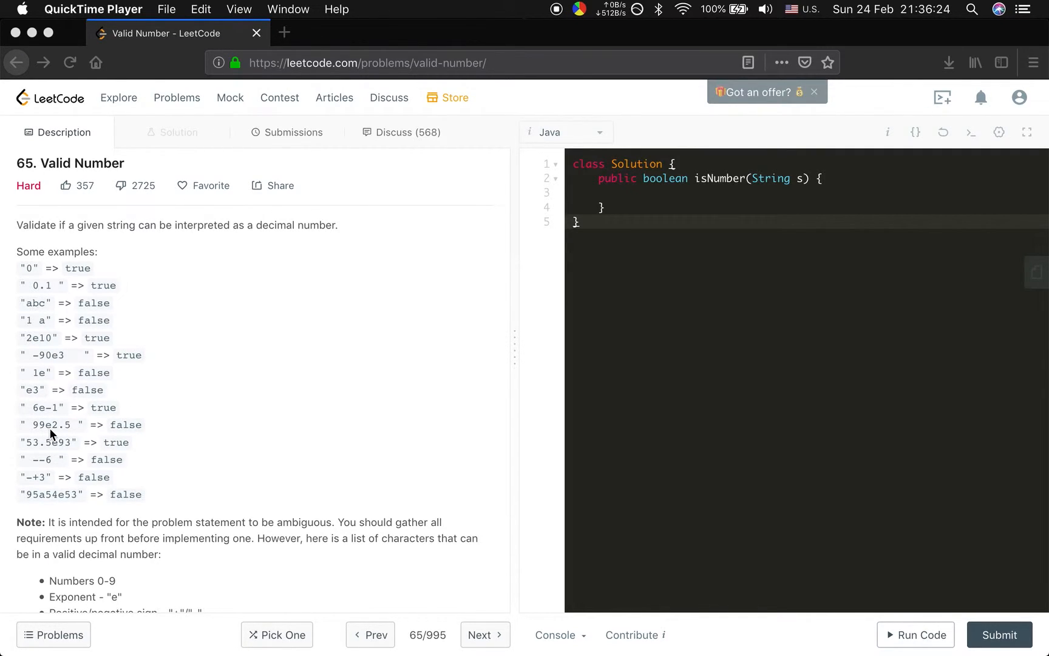
mouse_move(79, 432)
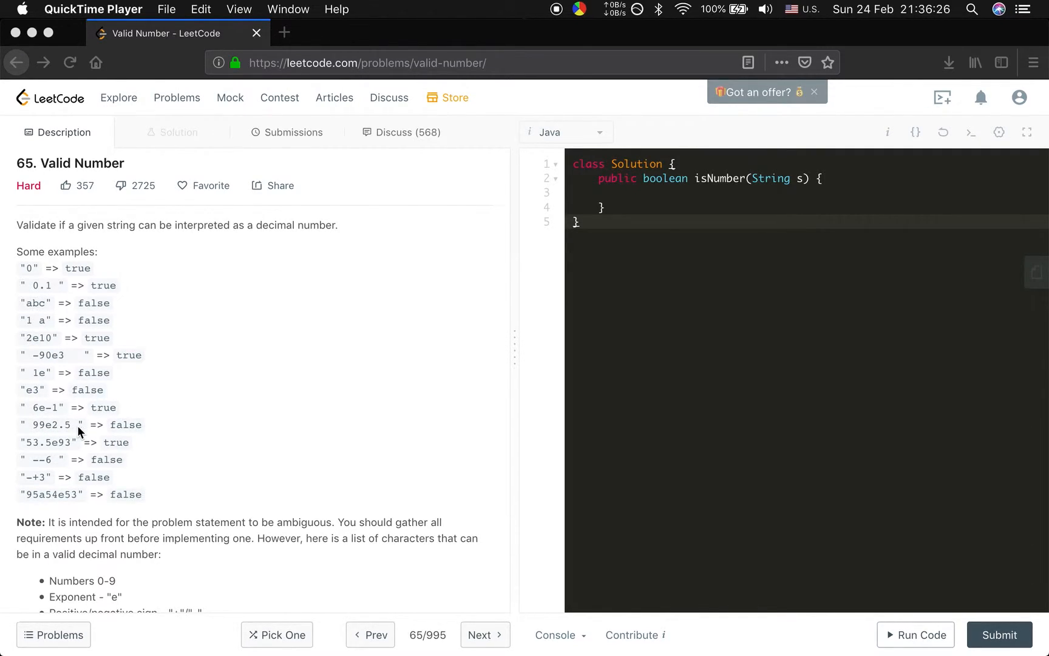
mouse_move(55, 436)
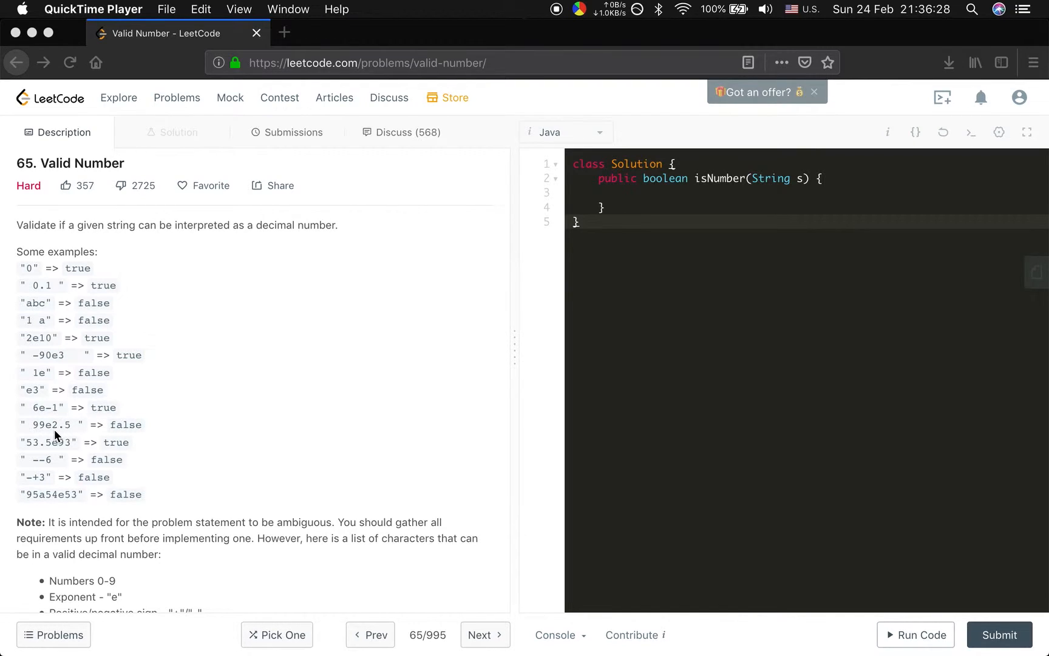
mouse_move(47, 437)
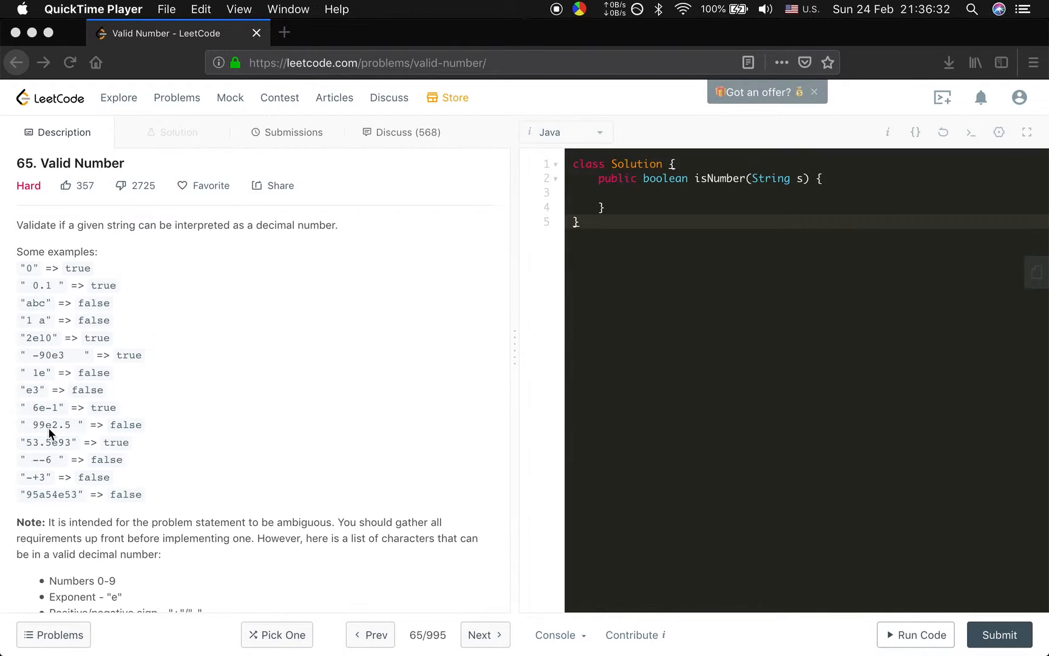
mouse_move(59, 433)
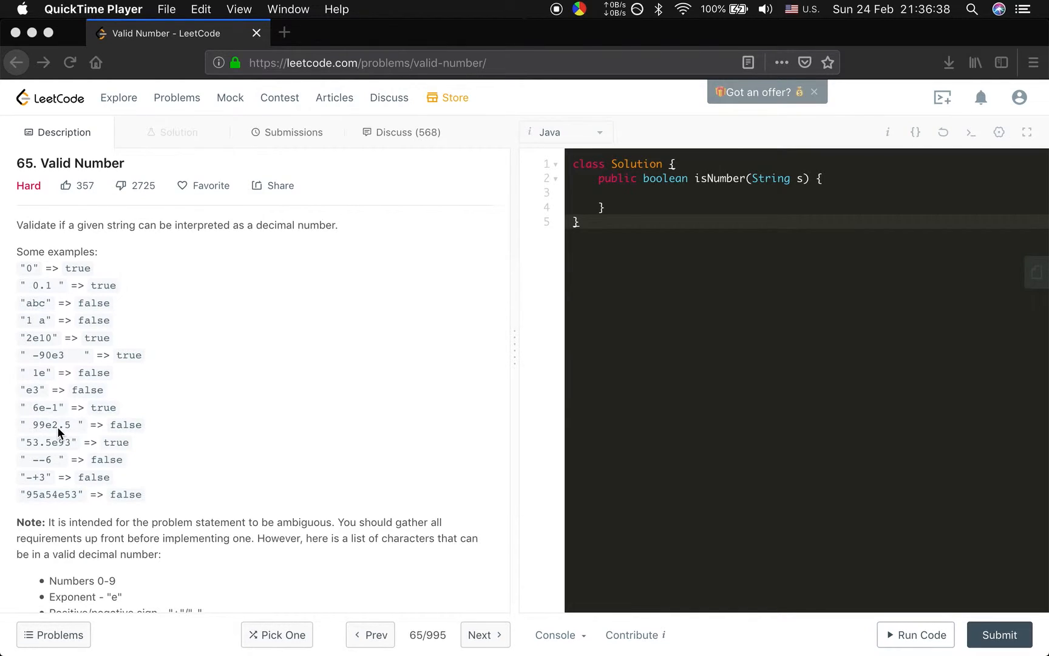
mouse_move(77, 466)
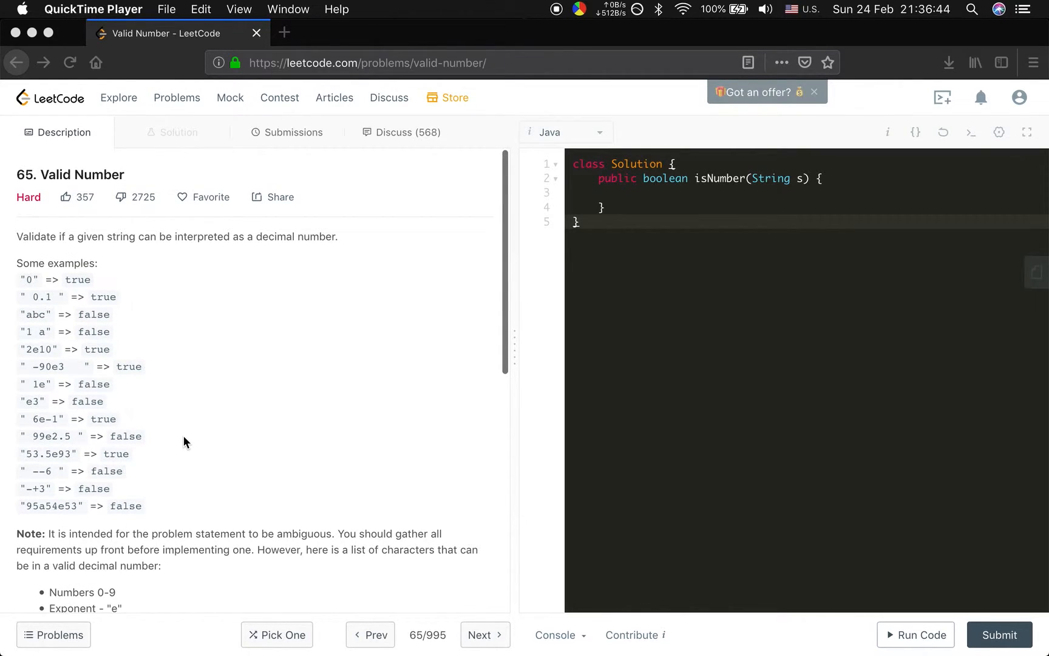
click(648, 190)
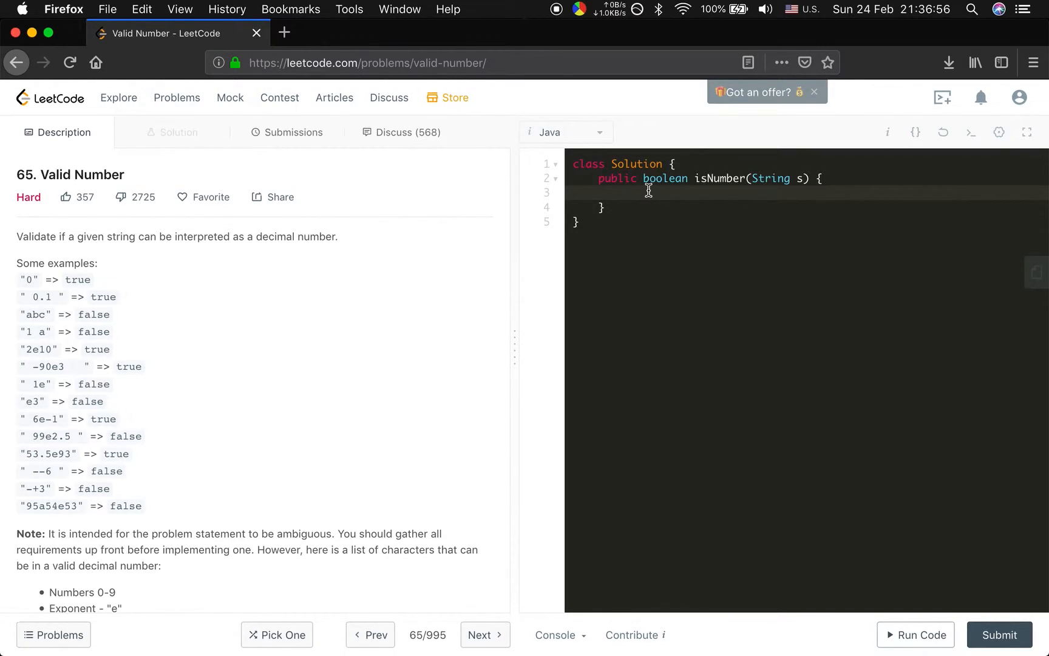
text(s =)
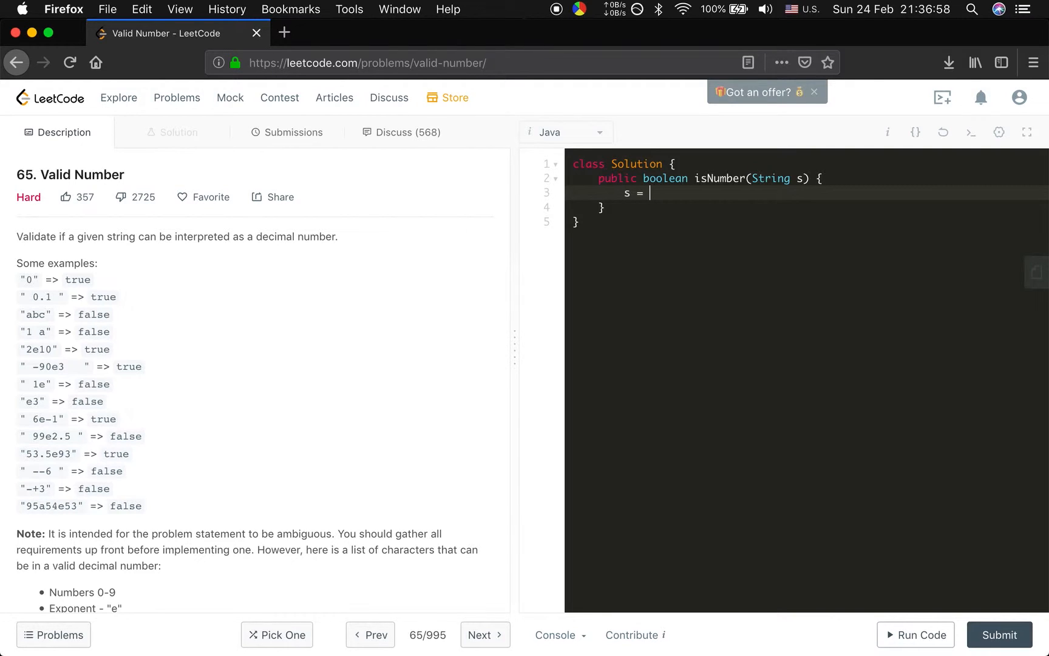
text(s.trim();)
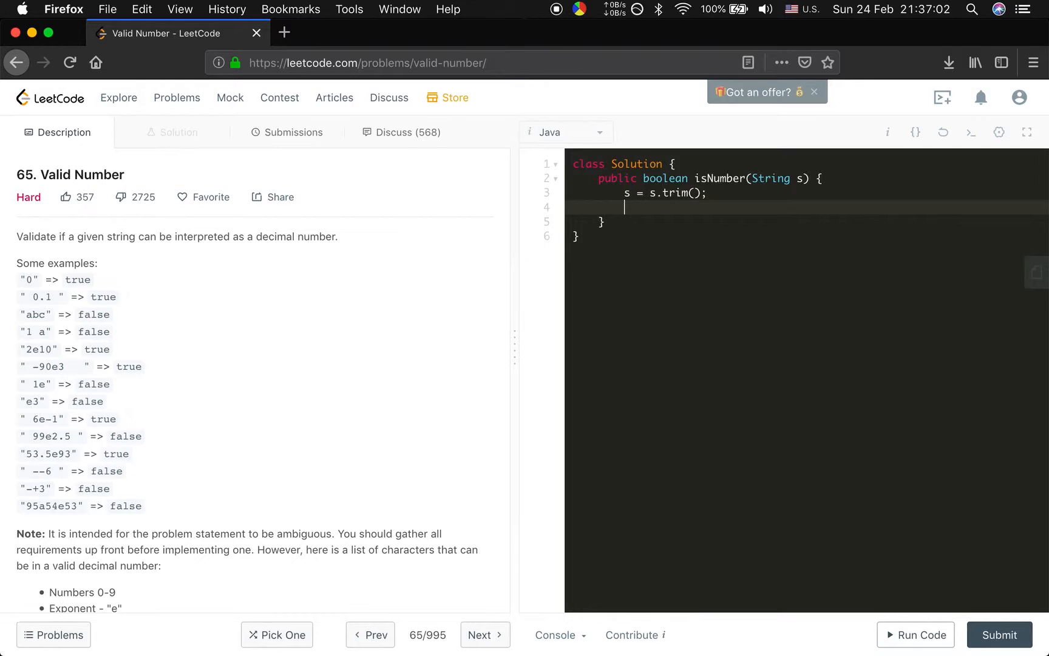
Declare boolean flags eSeen, numSeen and dotSeen, all initialised to false
text(boole)
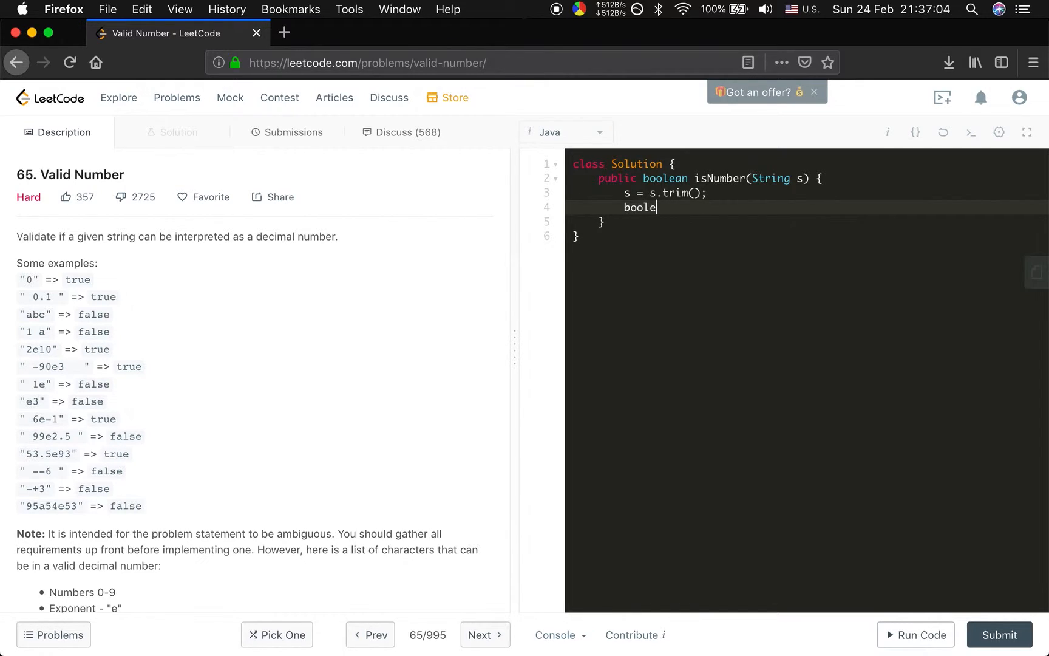
text(an eS)
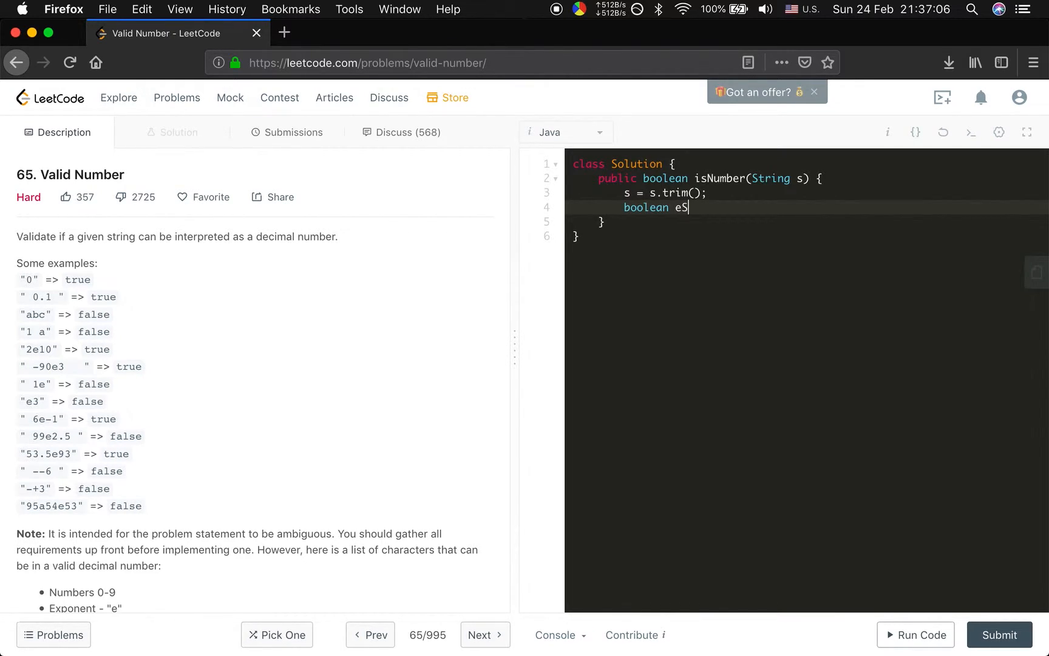
text(een = false;)
text(boolean )
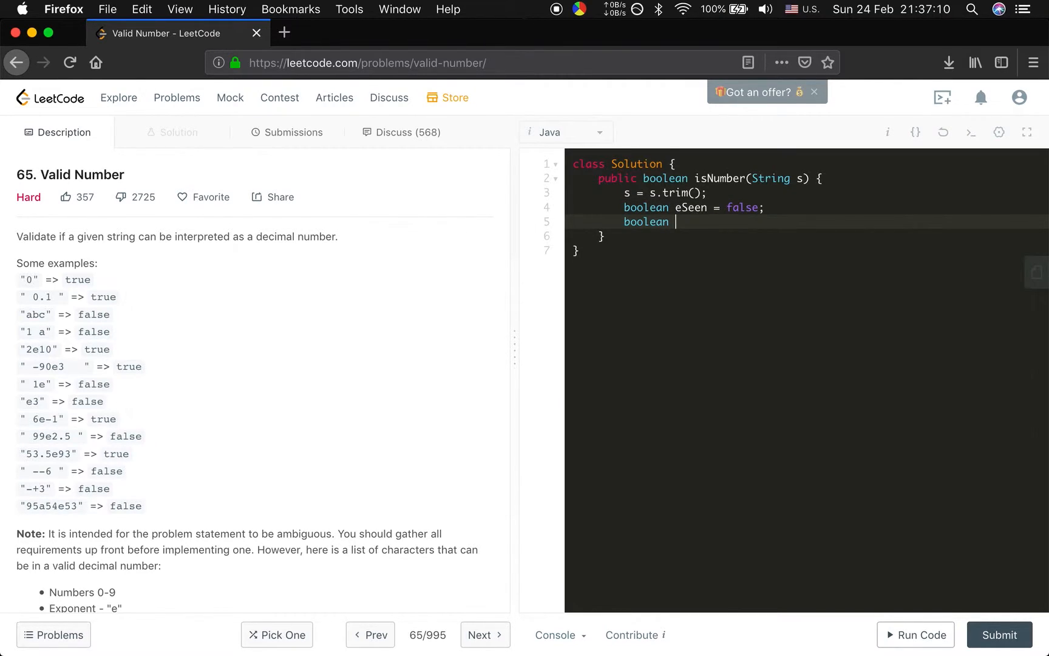
text(numSeen = f)
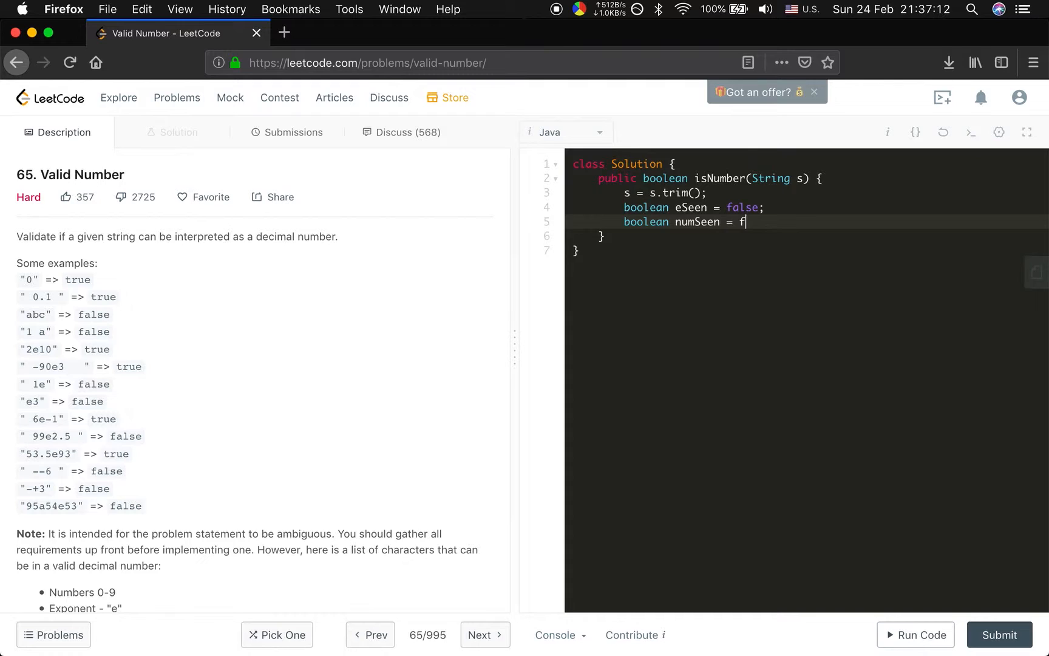
text(alse;)
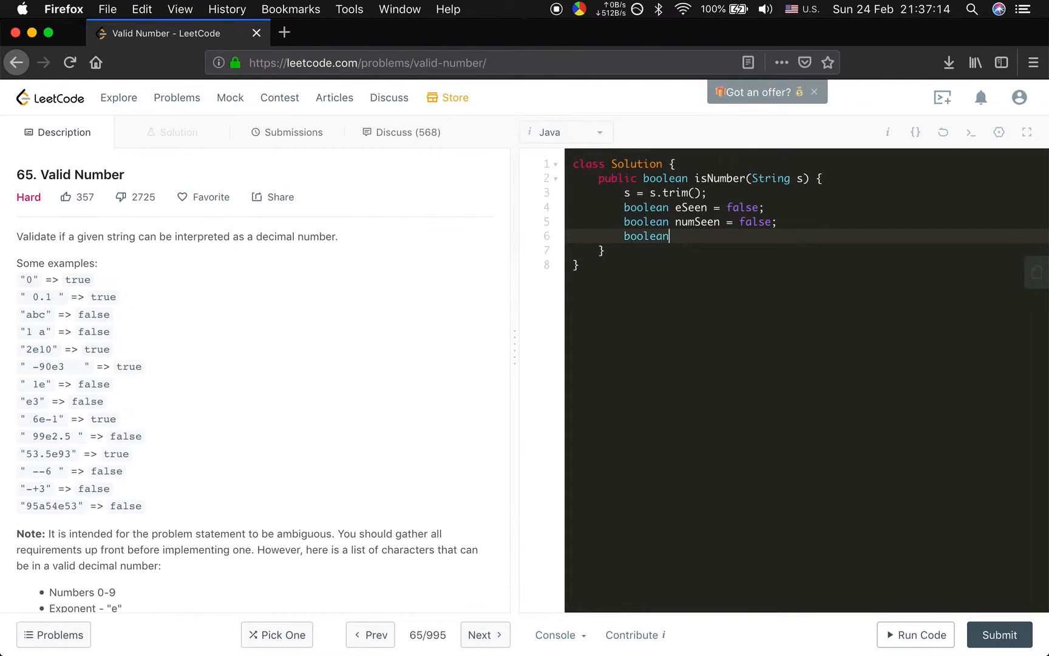
text(dotSee)
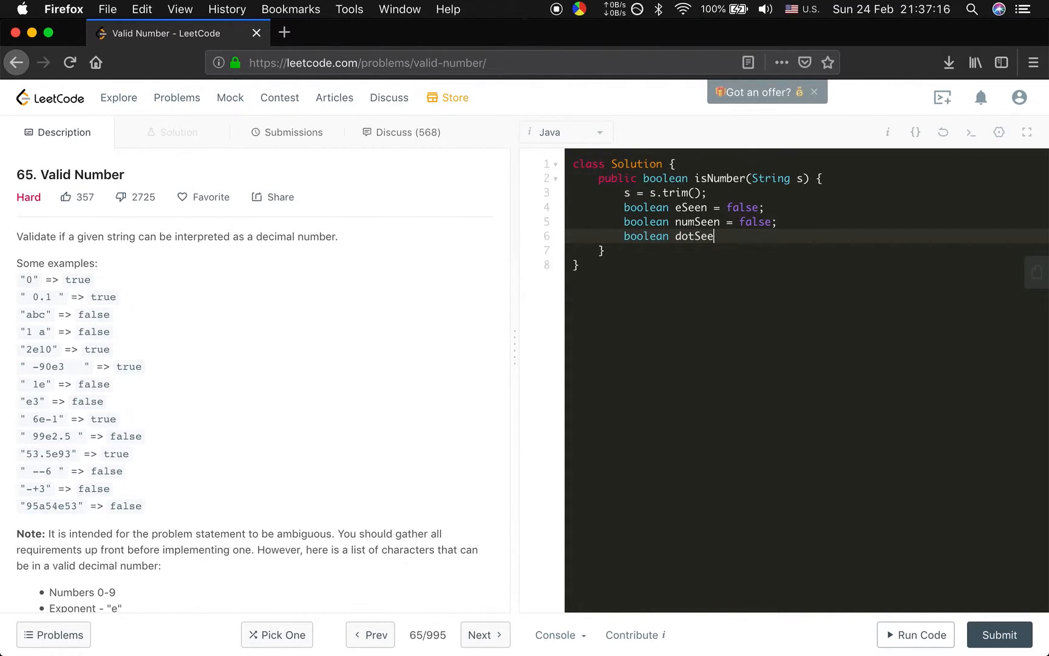
text(n = false;)
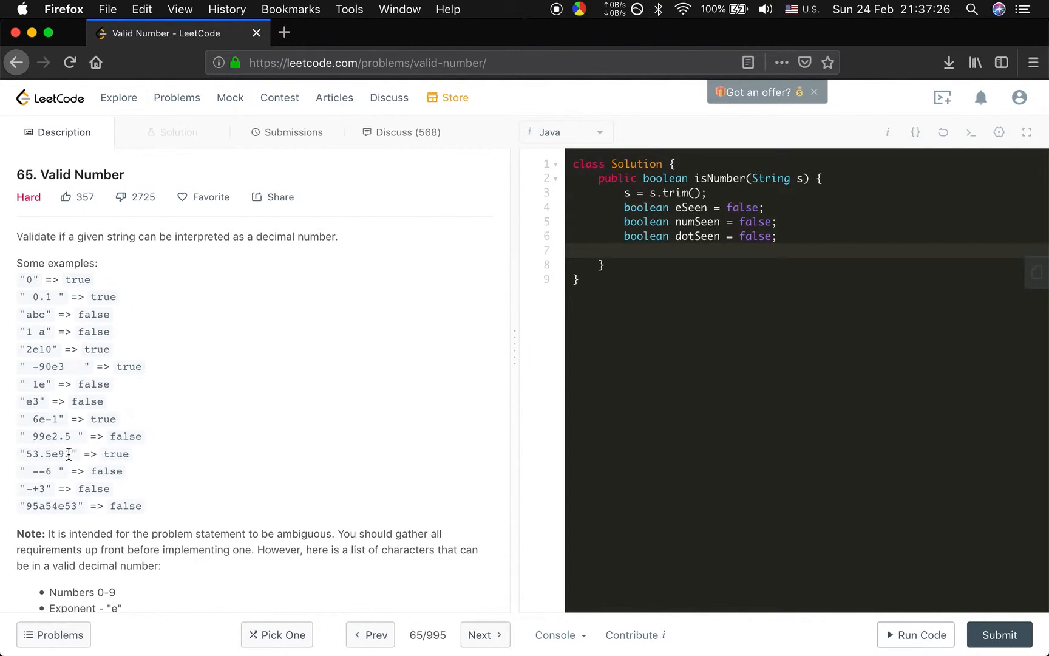
mouse_move(77, 488)
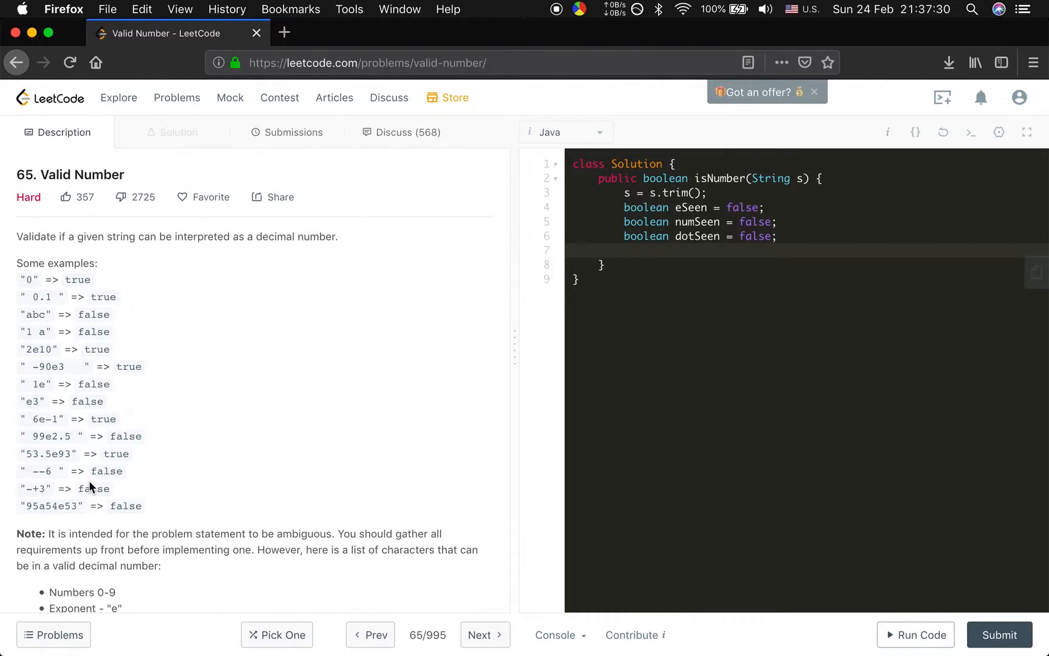
Loop over s.charAt(i), setting numSeen = true on digits and starting the 'e' branch
click(624, 250)
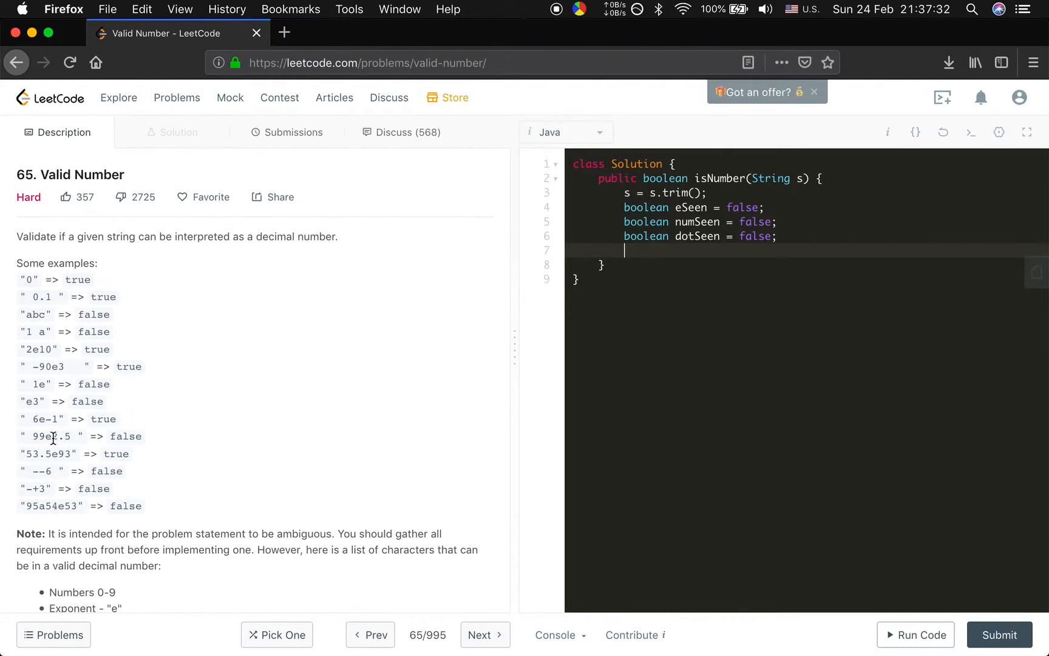
mouse_move(665, 259)
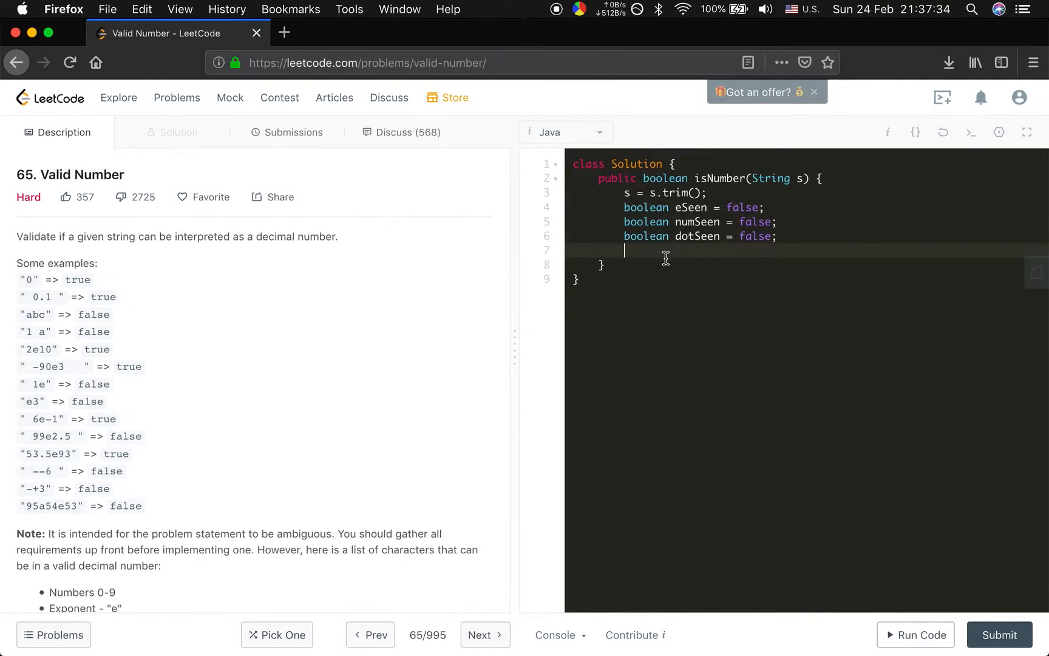
text(for (int i = 0; i < s.l)
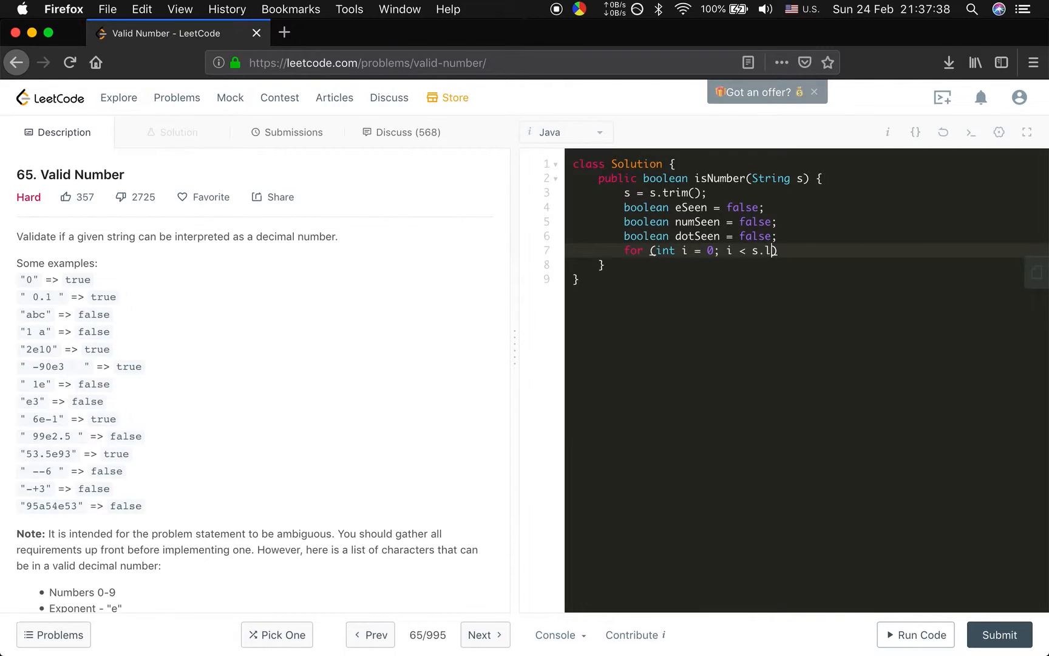
text(ength(); i++) {)
text(char)
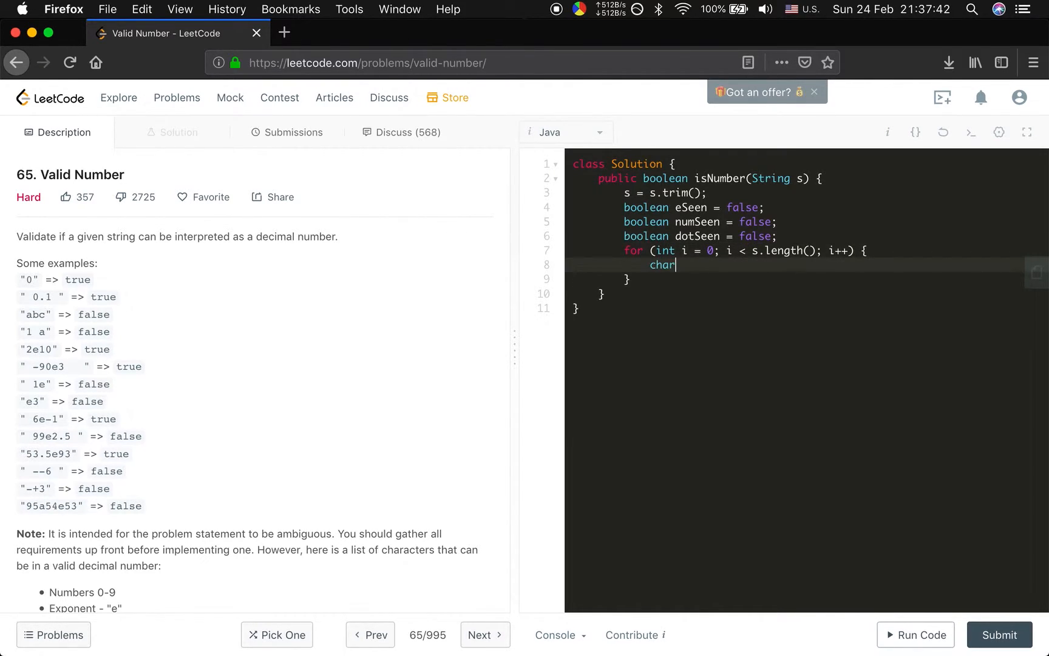
text(c = s.char)
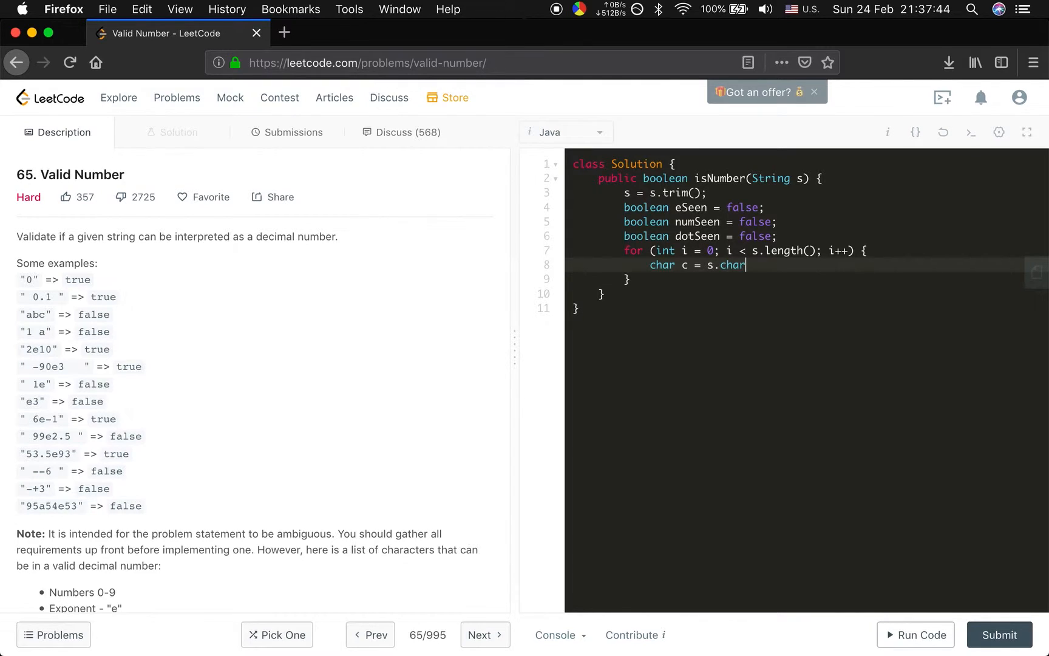
text(At(i);)
text(if ()
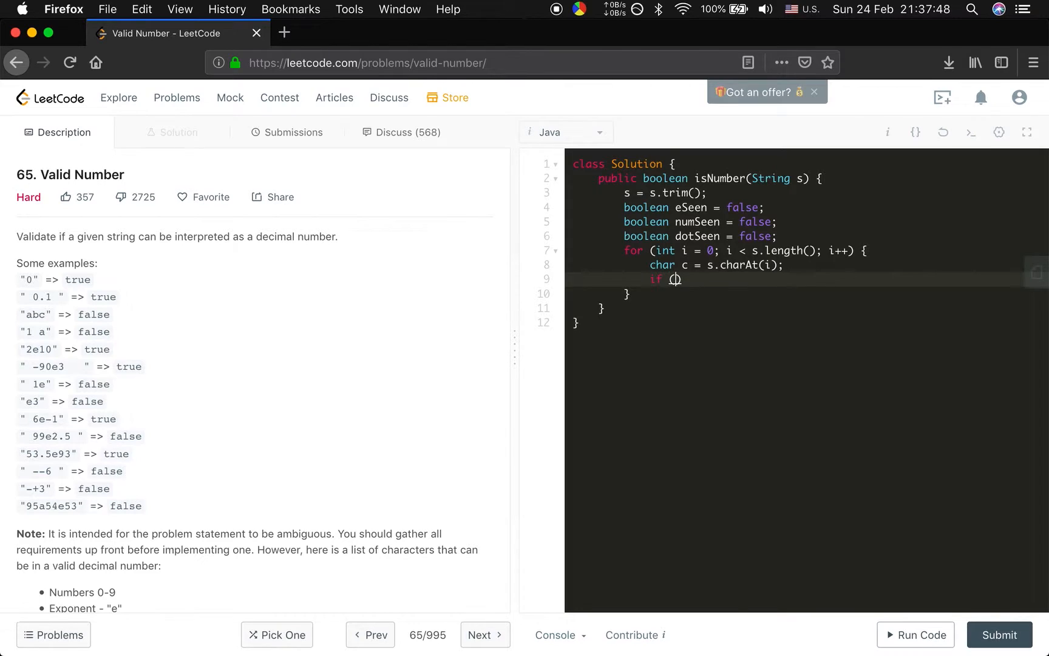
text((Character.)
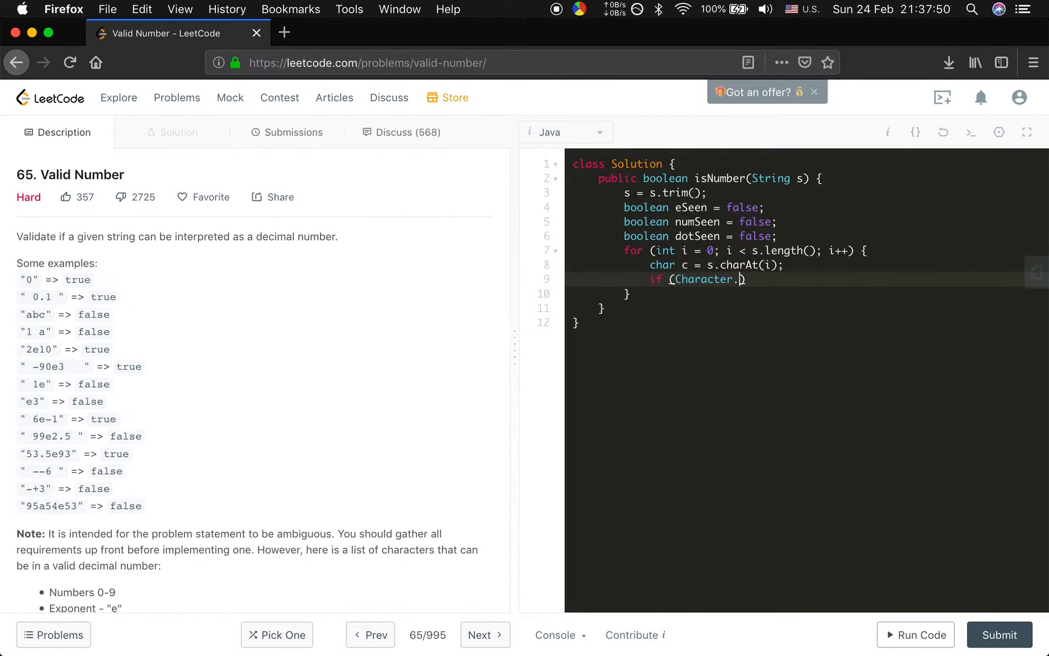
text(isDigit())
text(numS)
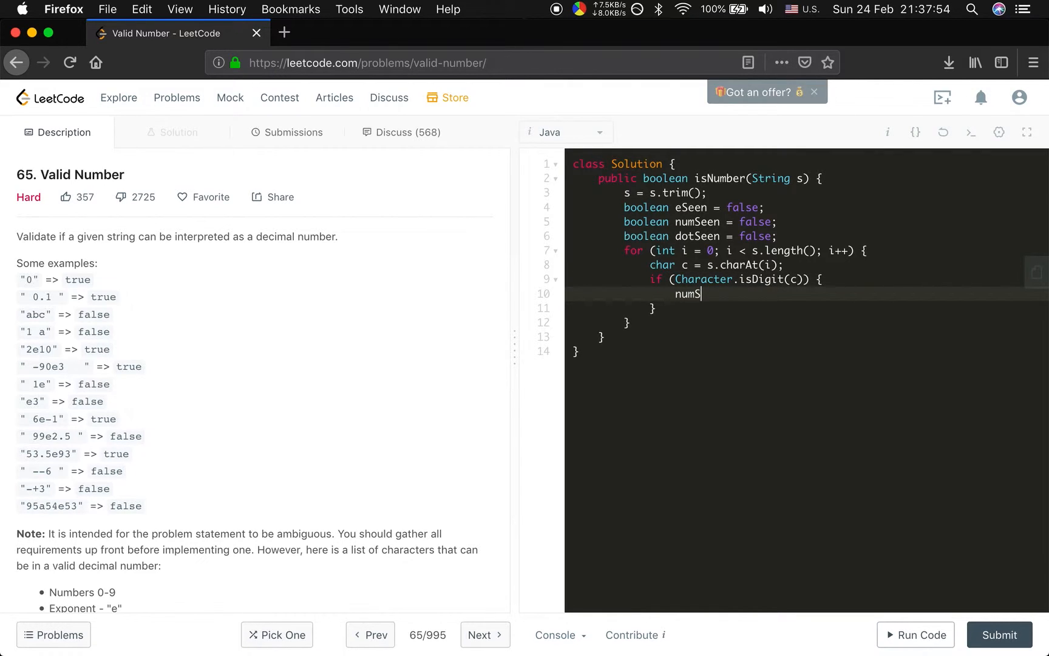
text(een = true;)
click(808, 307)
text( else if (c == ')
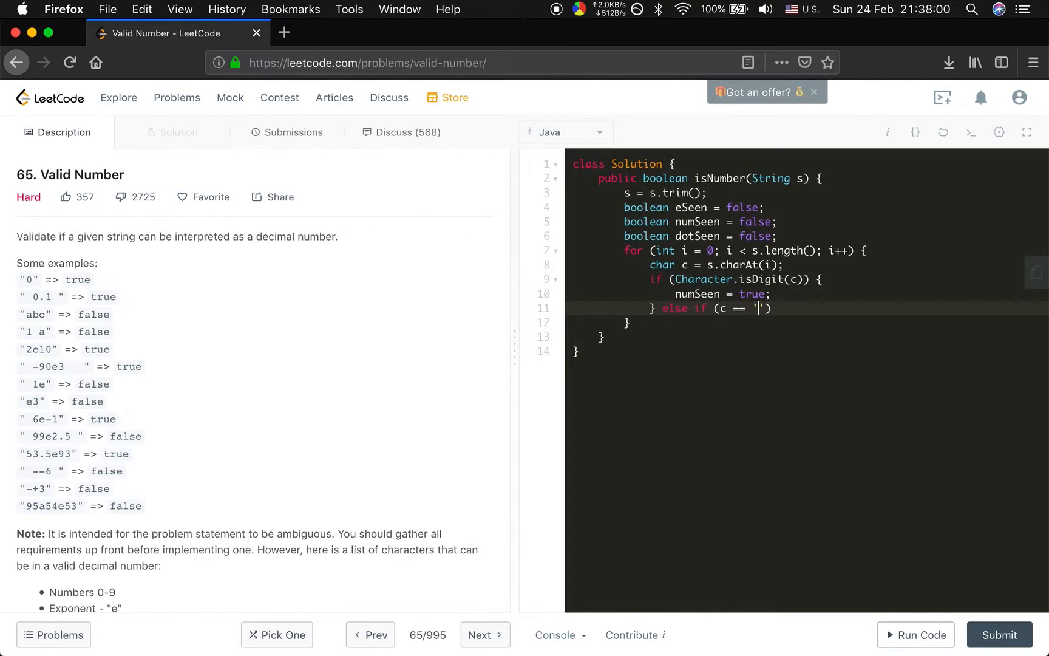
text(e') {)
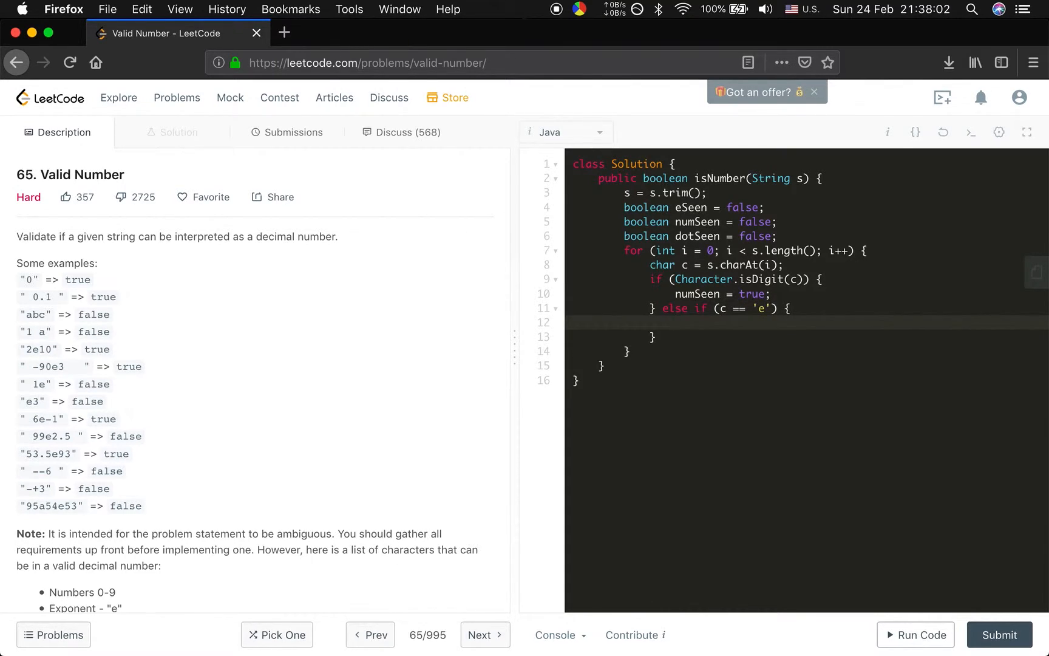
In the 'e' branch, return false if already seen or no digit before, set eSeen and reset numSeen, then begin the next else if
click(676, 323)
text(if (eSeen || )
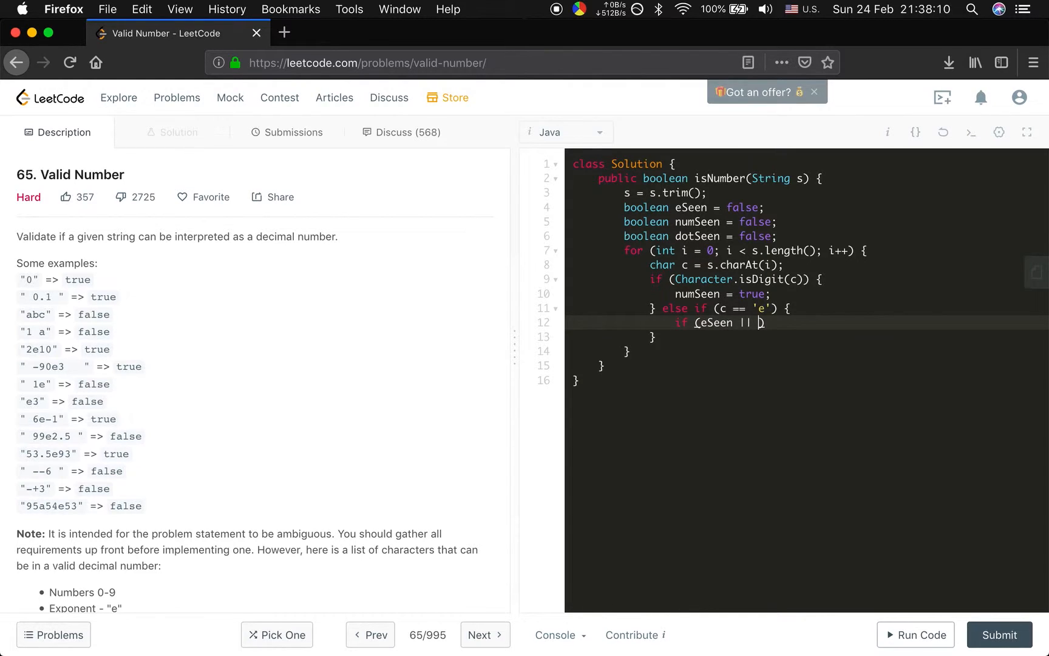
text(!numSeen)
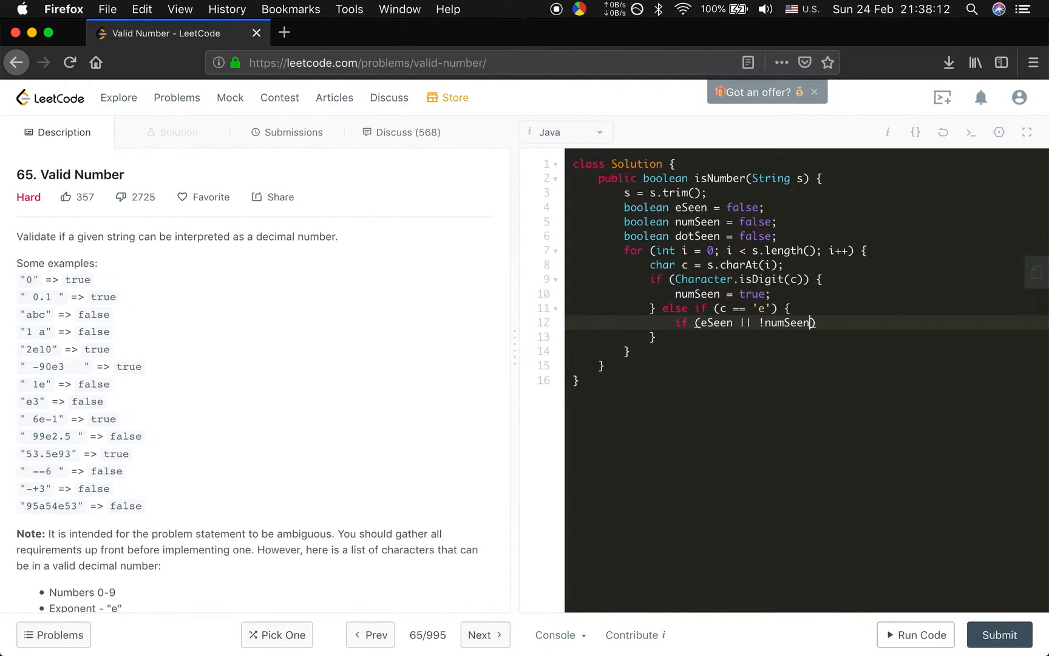
text(return fas)
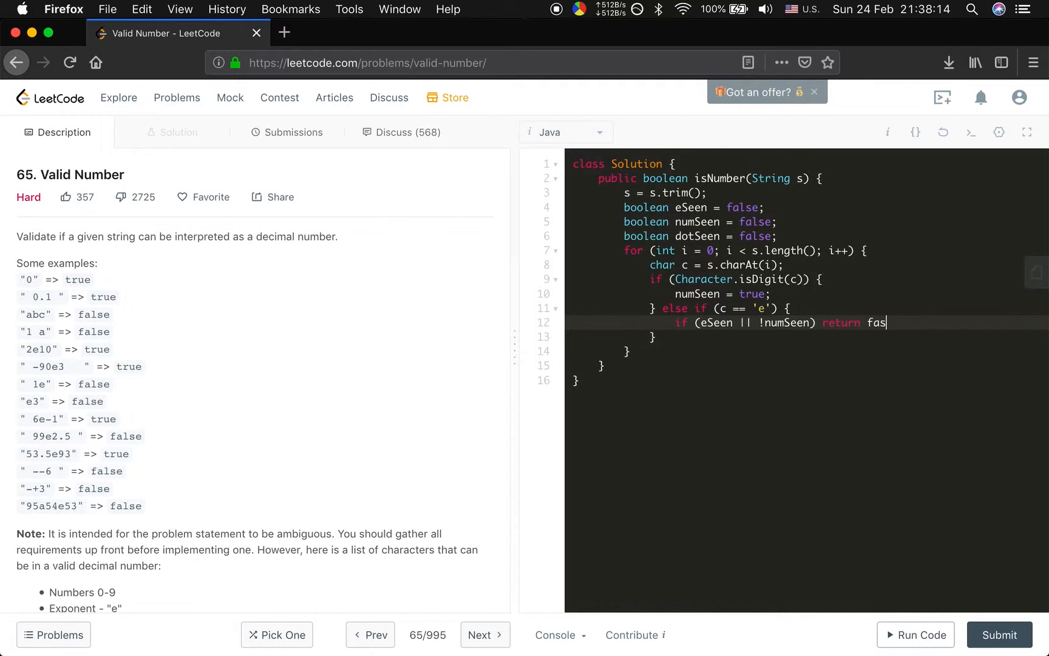
text(e;)
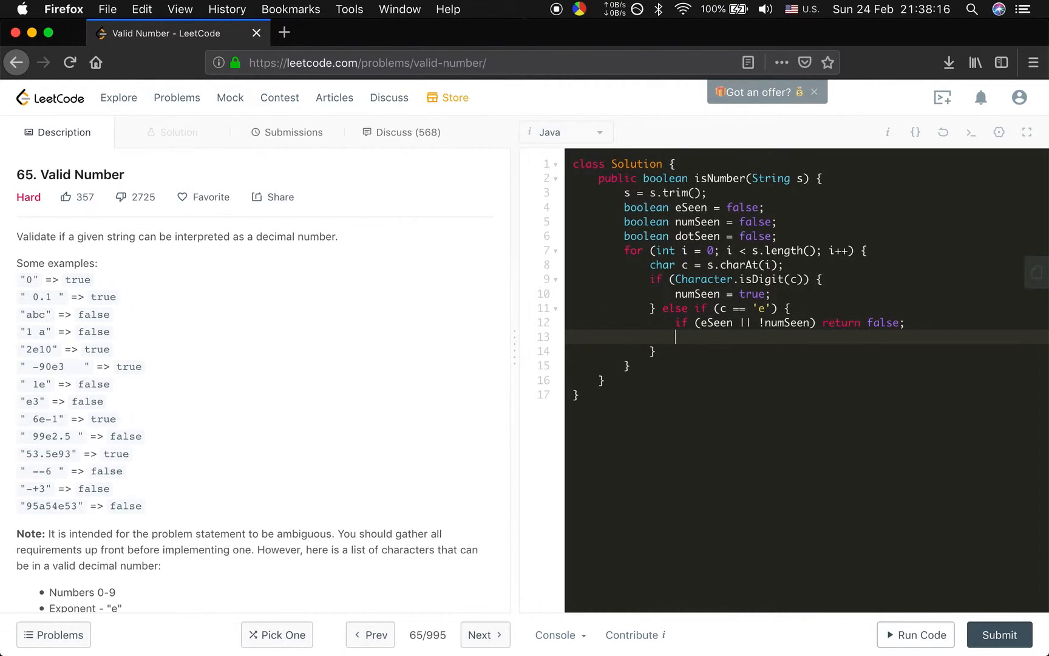
text(eSeen = true;)
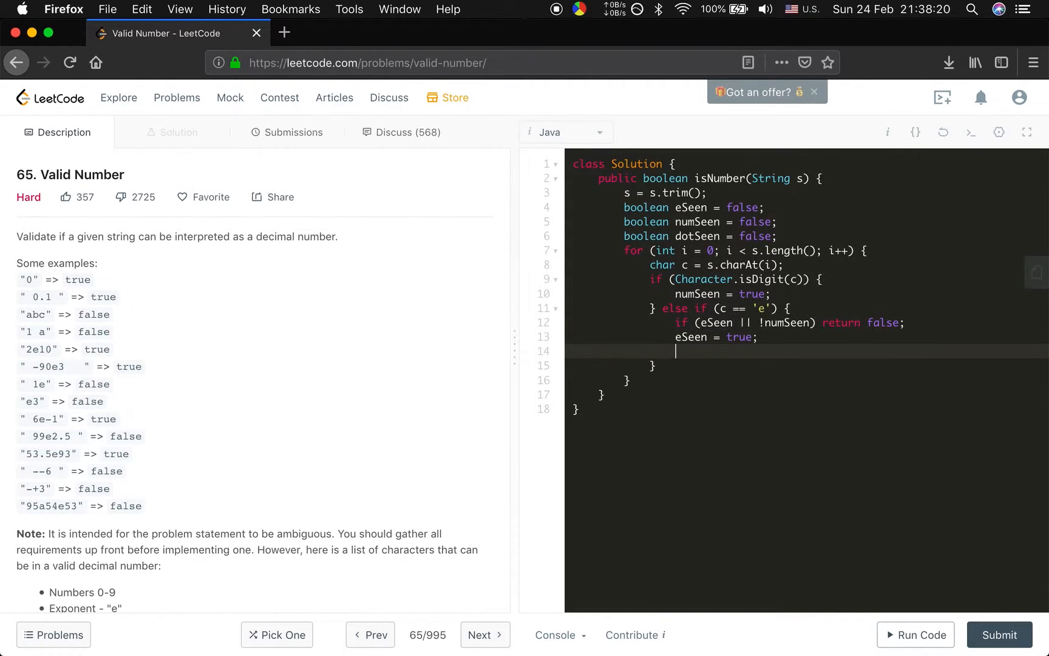
text(numSeen =)
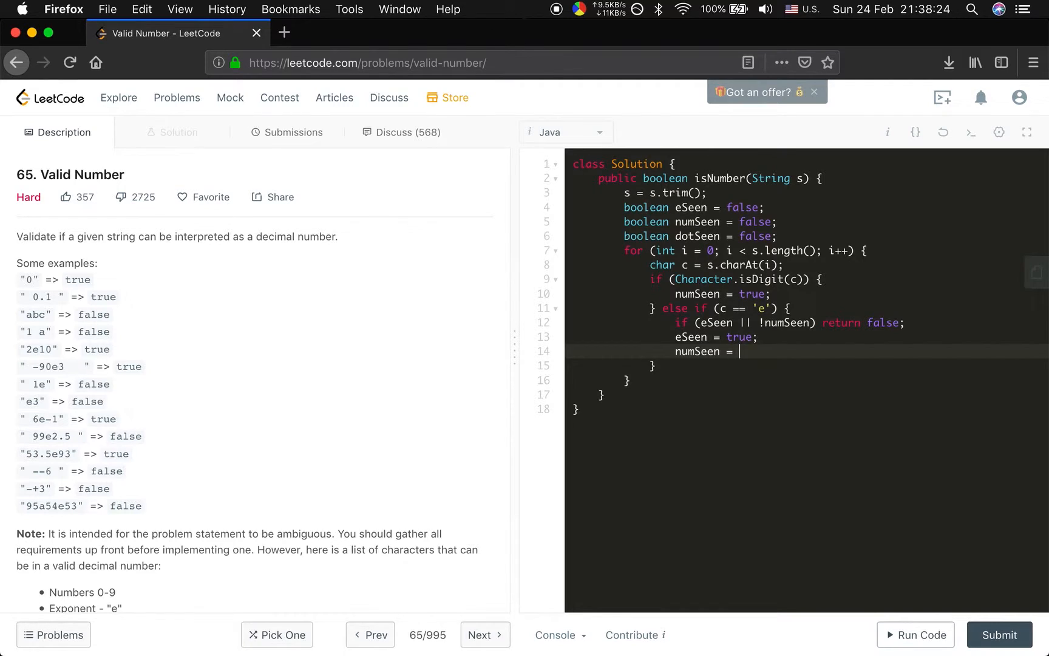
text(fa)
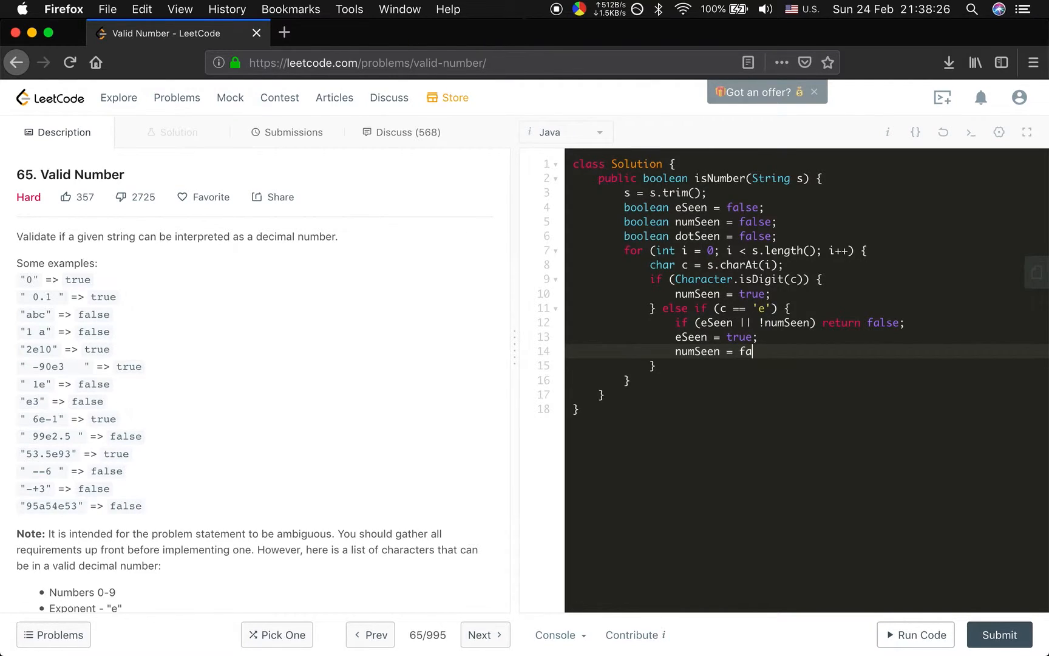
text(lse;)
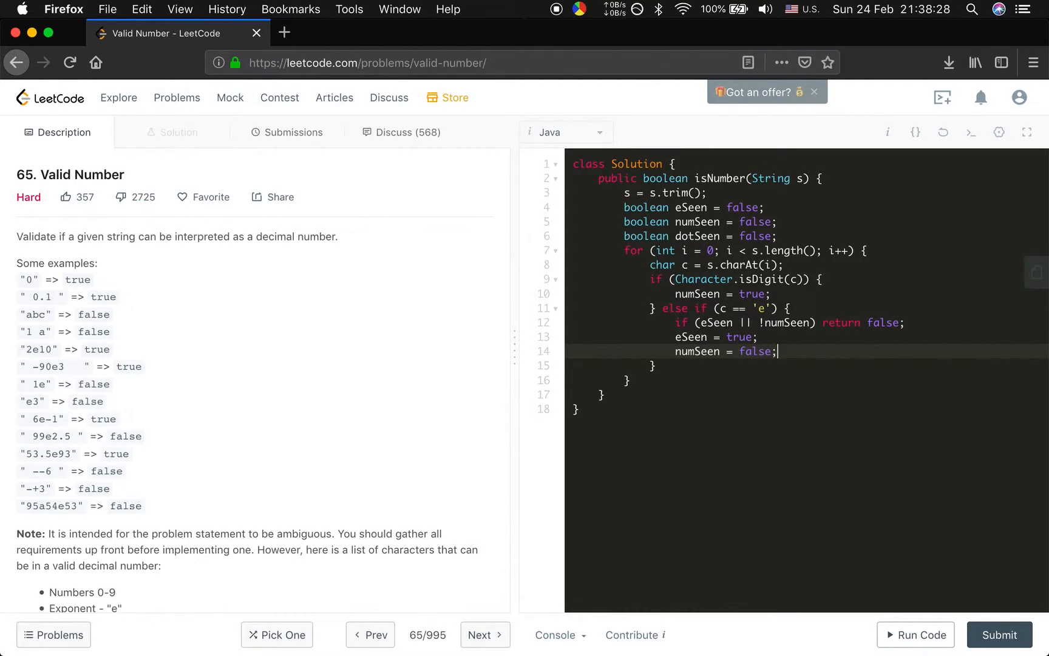
text(} else if (c == '.') {)
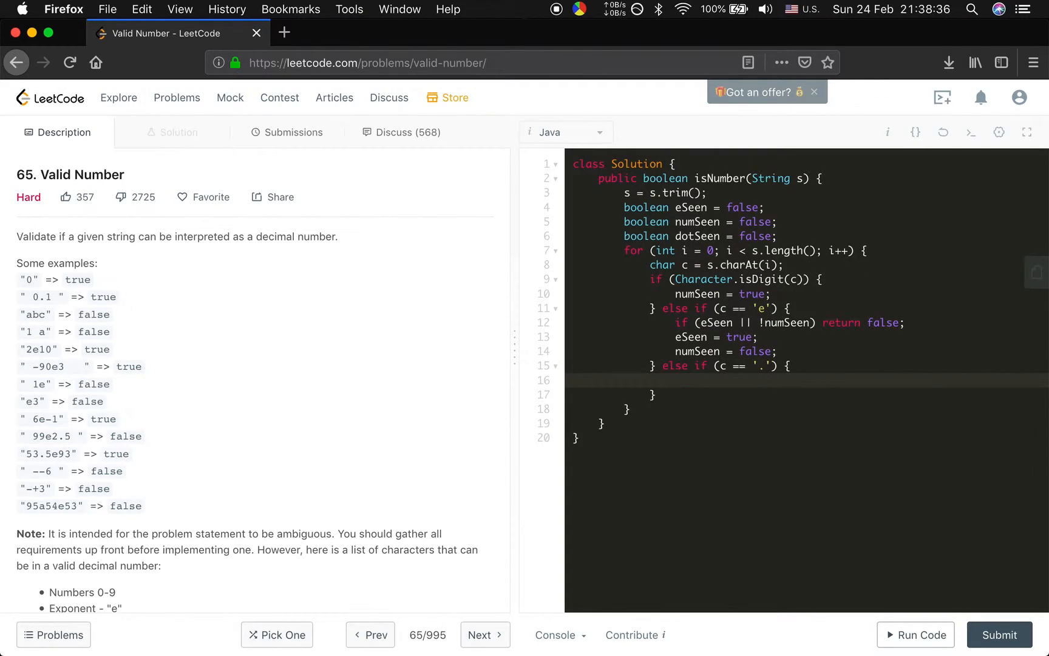
In the '.' branch, return false when eSeen or dotSeen, otherwise set dotSeen = true
text(if)
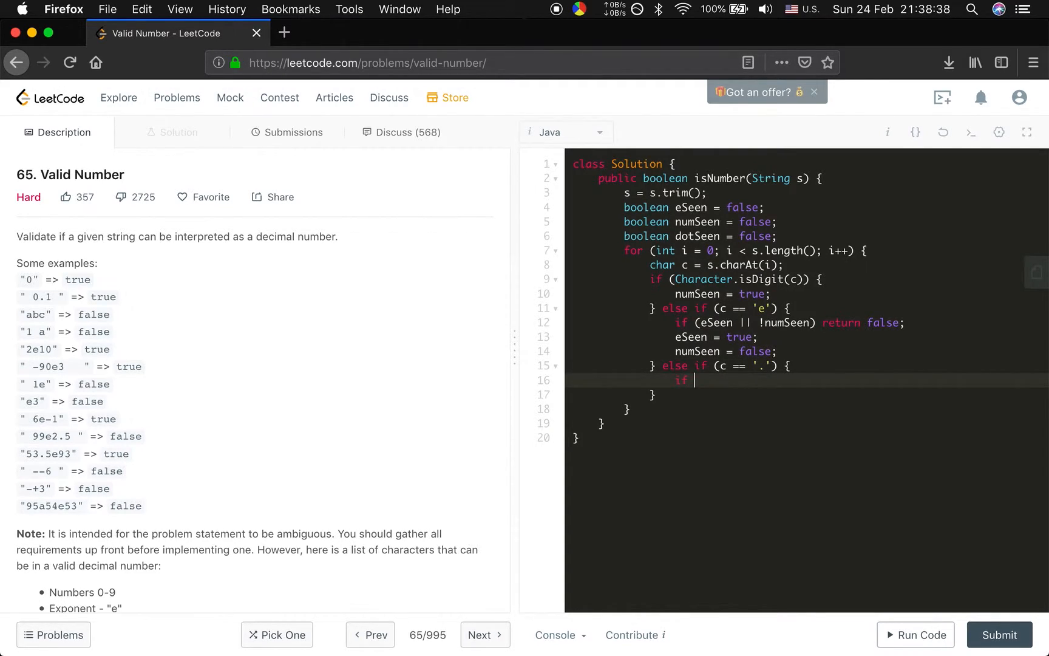
text(eSeen ||)
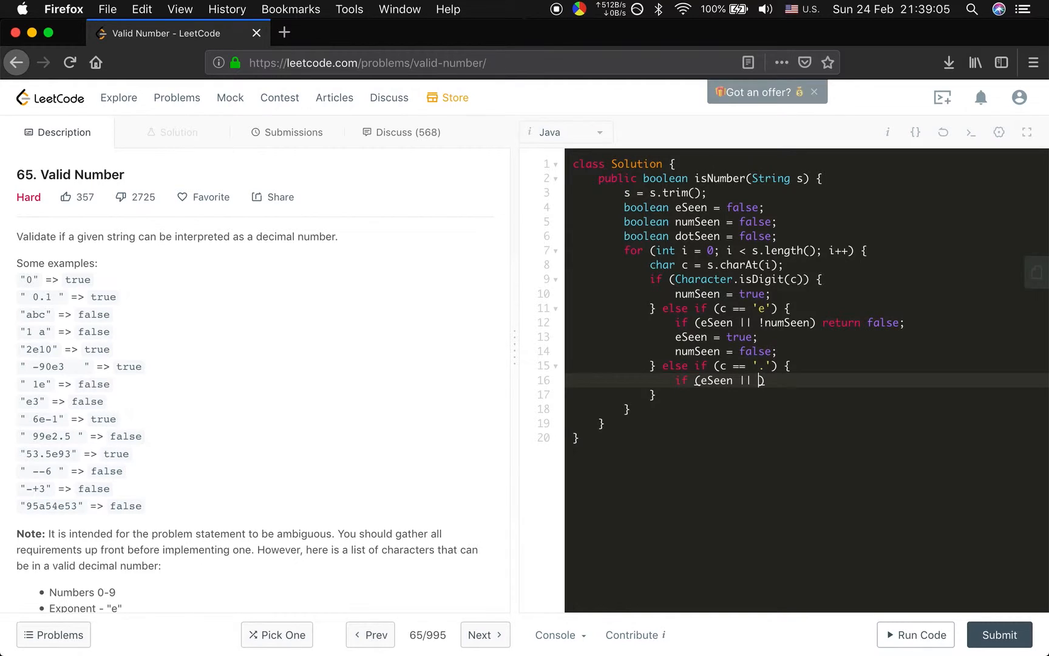
text(!numSeen))
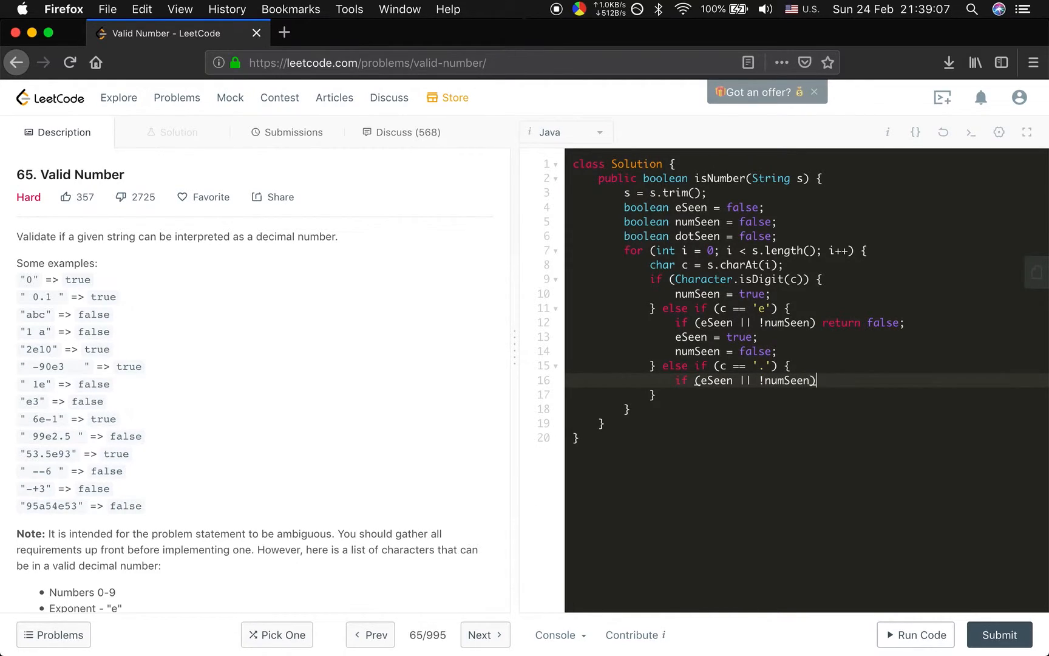
text(return)
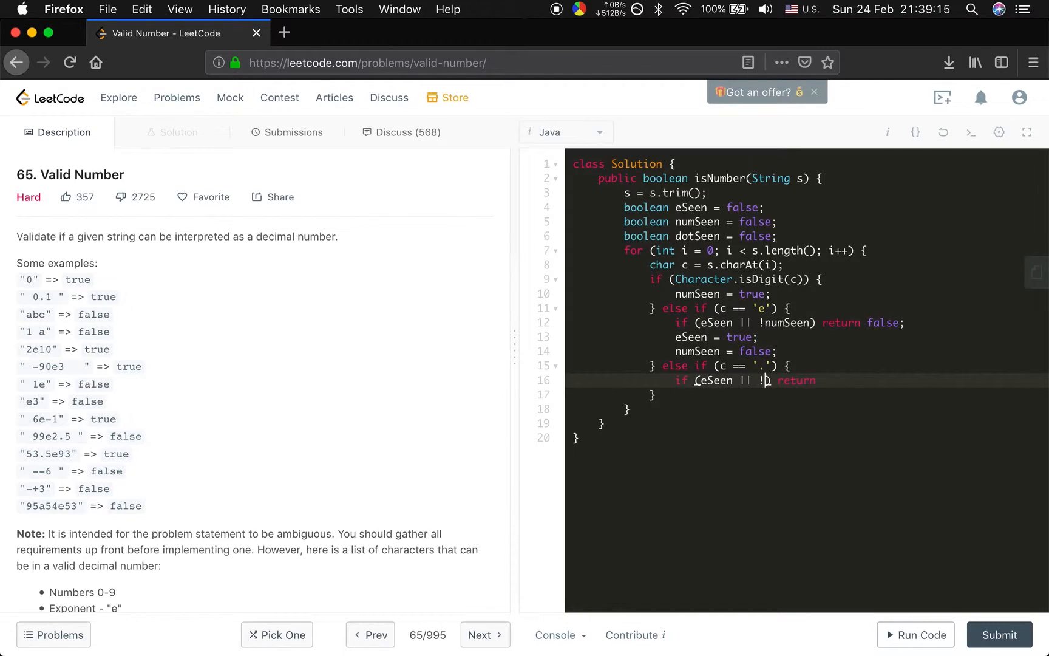
text(dotS)
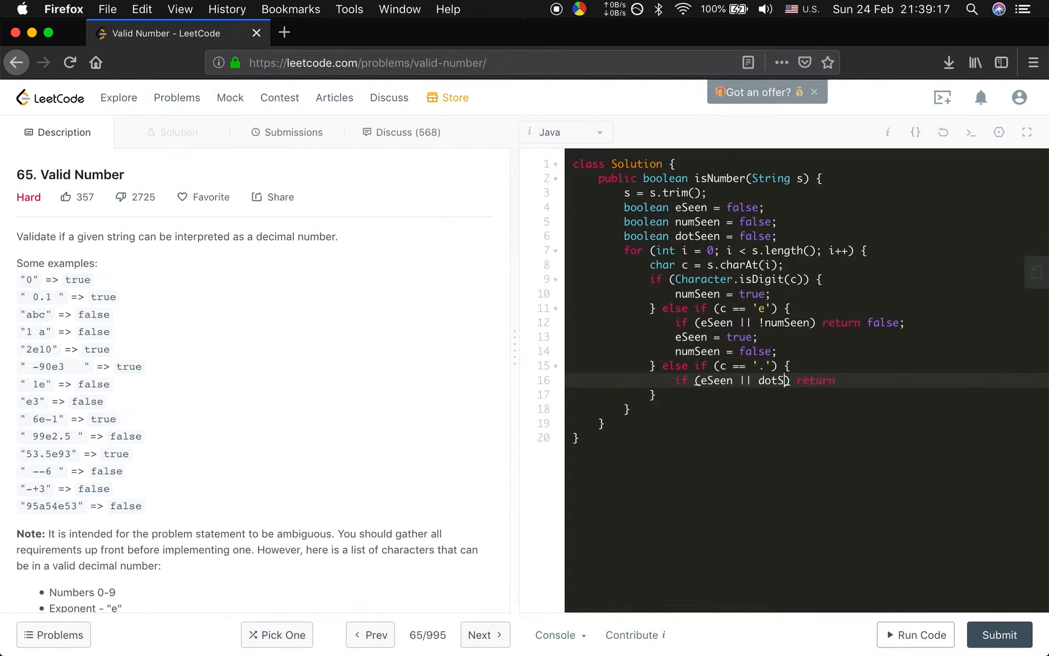
text(een) return f)
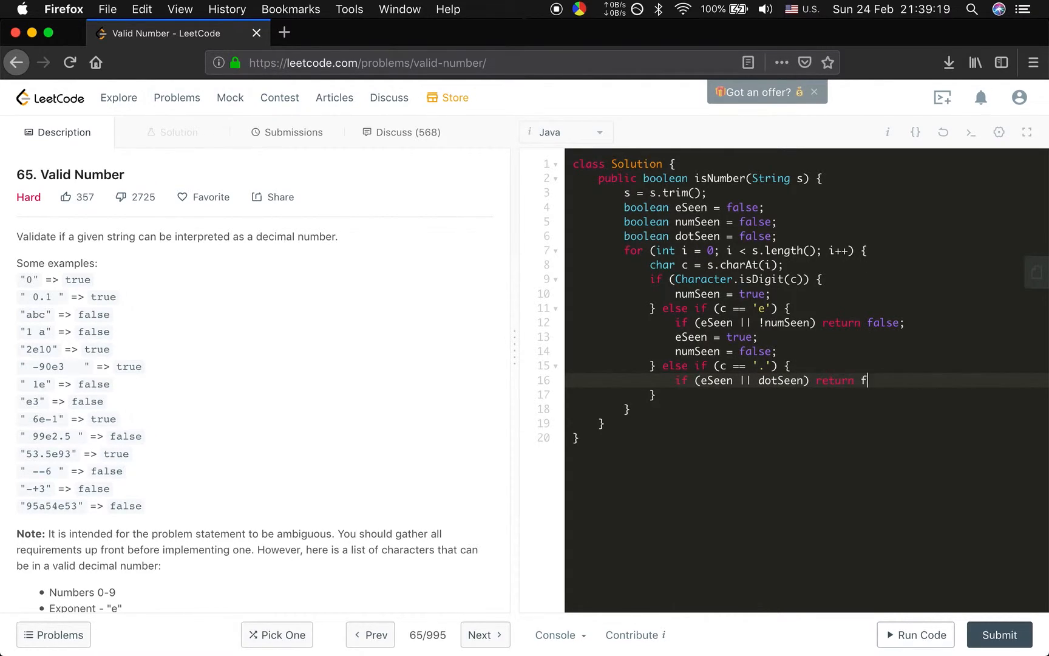
text(alse;)
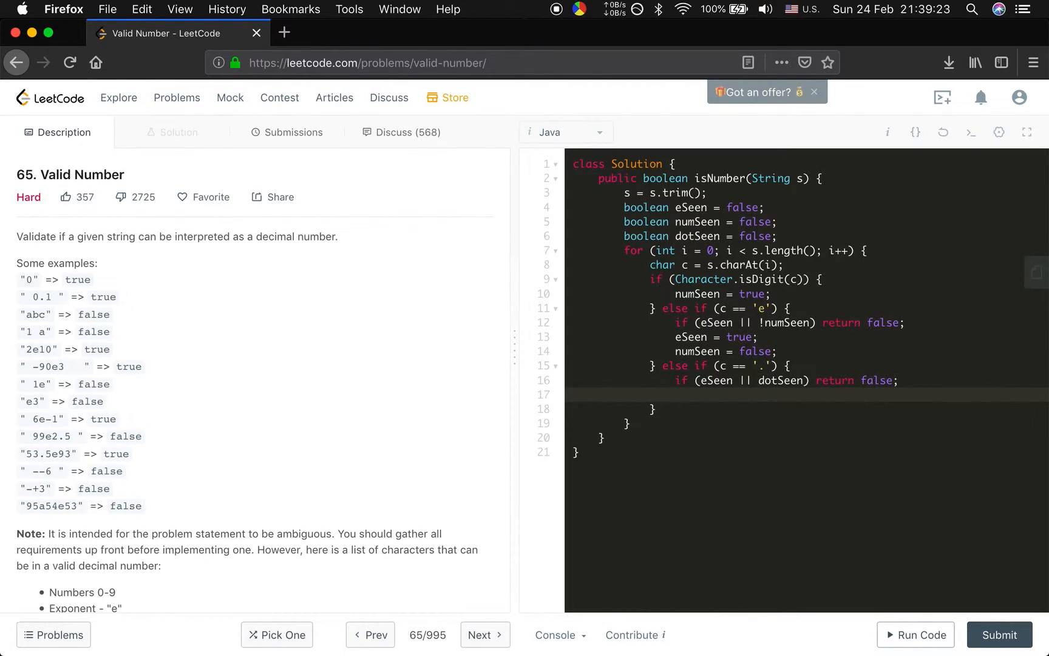
text(dotSeen = true;)
click(808, 408)
text( else if)
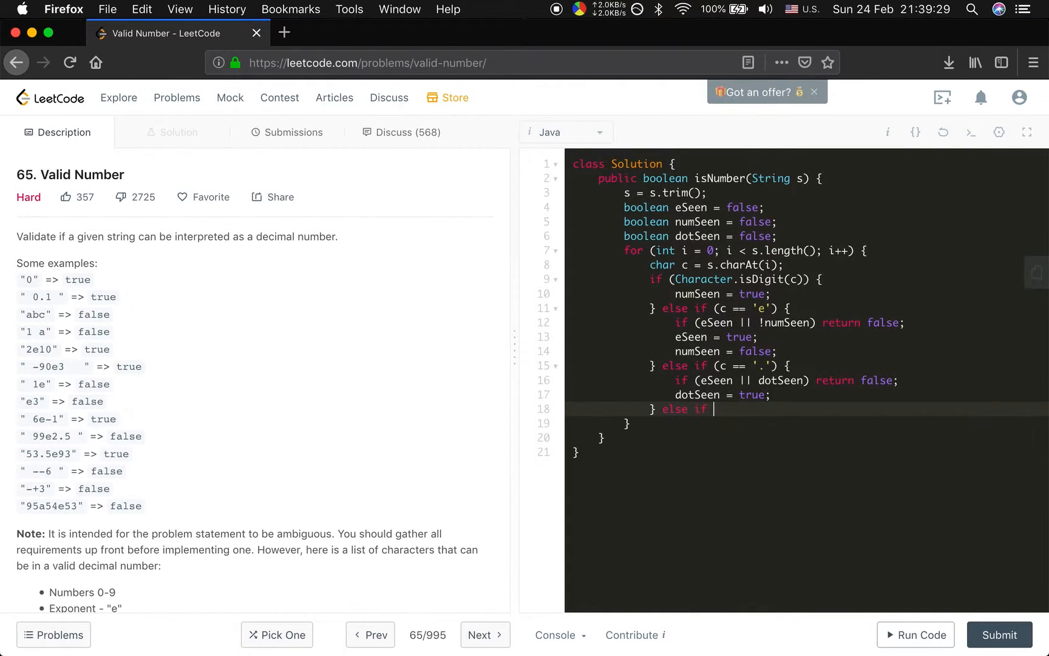
Add a '-' or '+' branch returning false unless i == 0 or the previous character is 'e'
text((c == '-'))
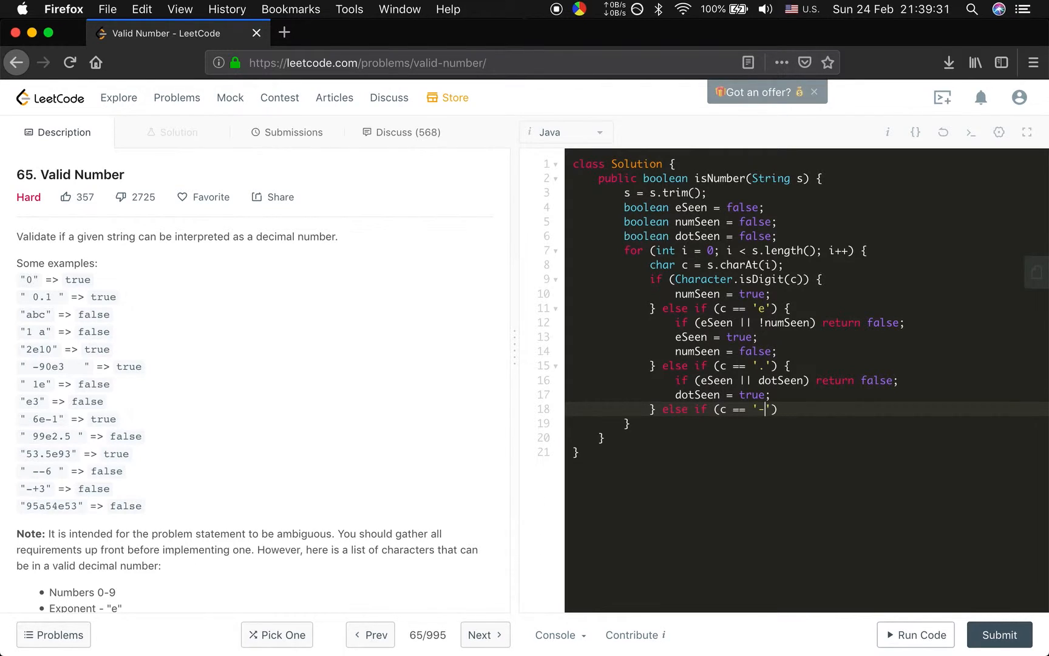
text(|| c == '+)
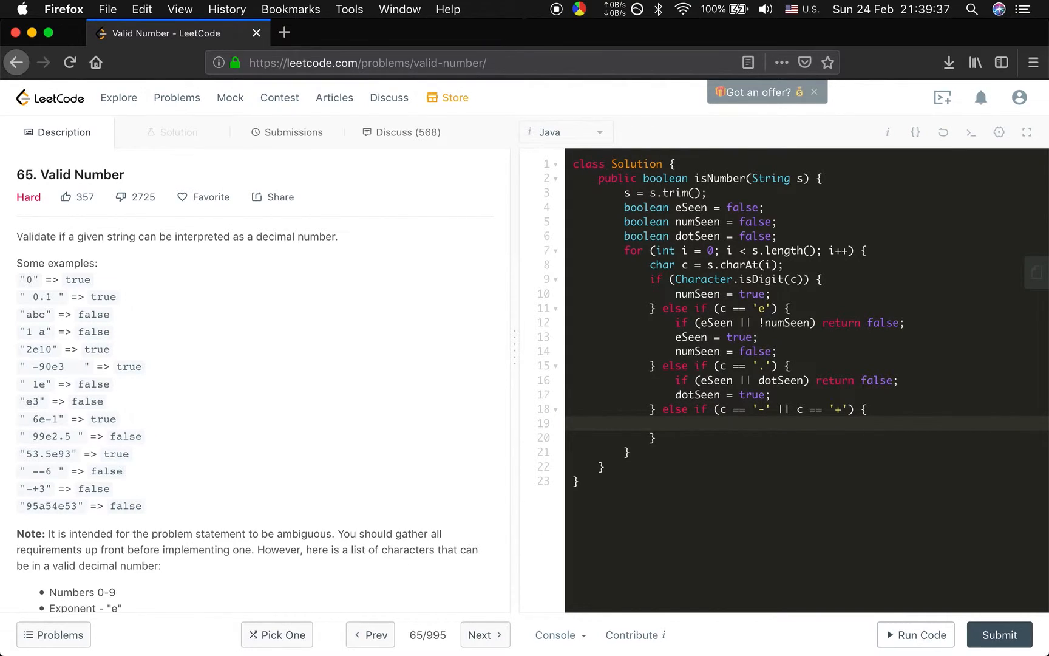
text(if (i == 0))
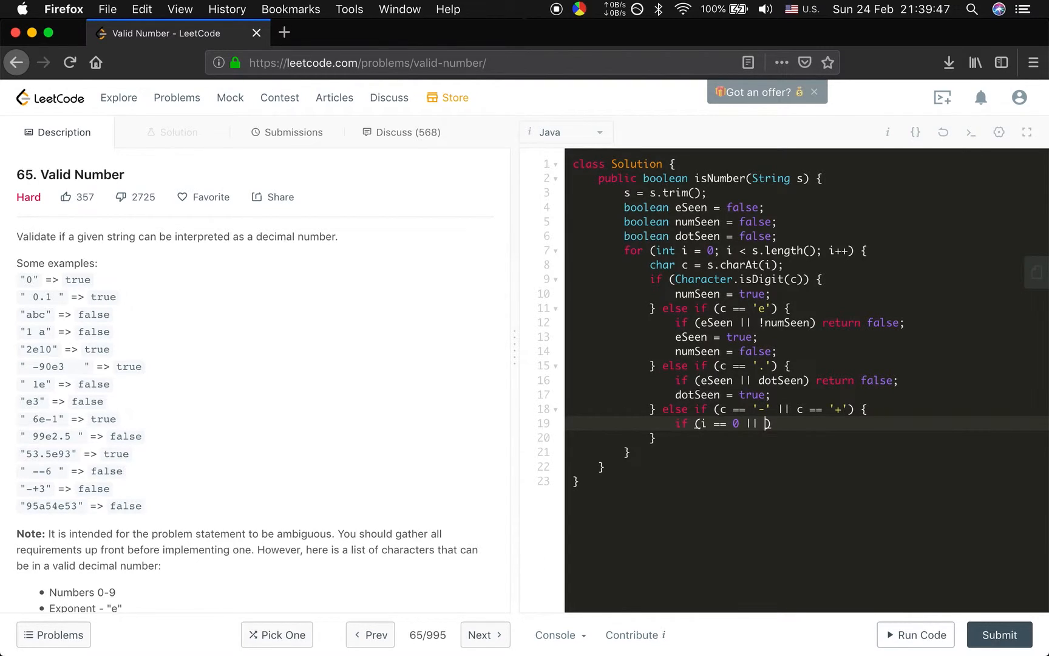
text(s.charAt(i - 1)
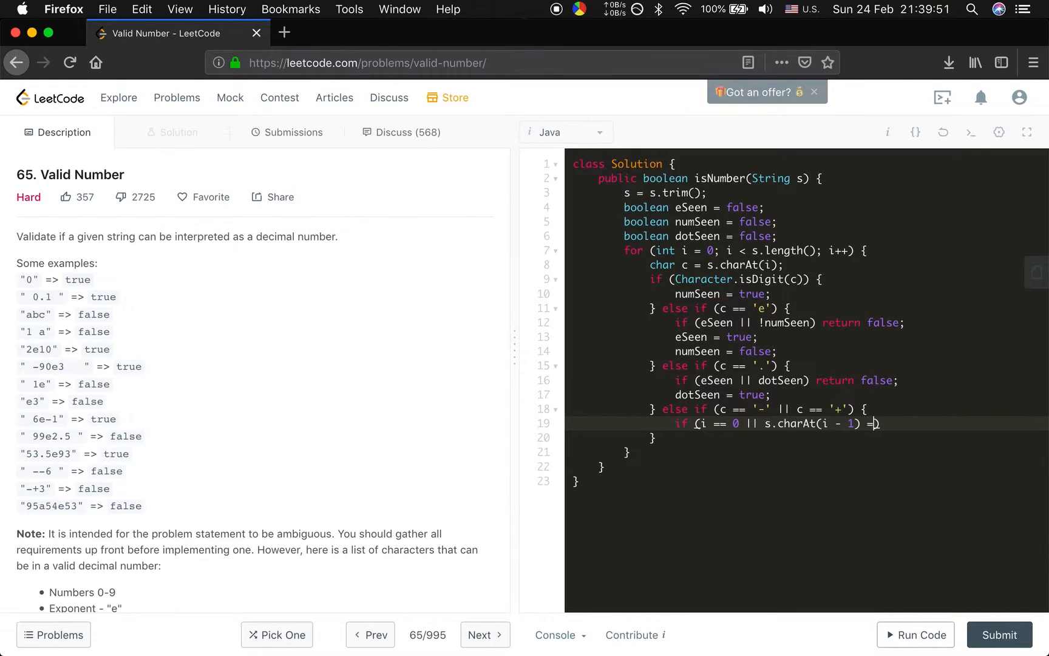
text(= 'e'))
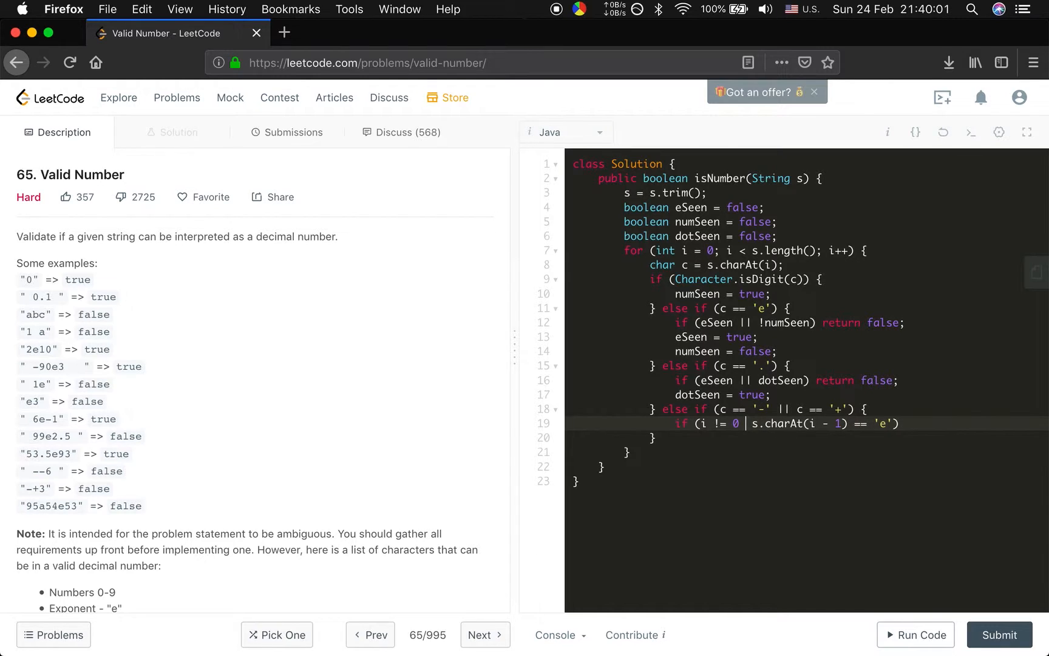
text(&&)
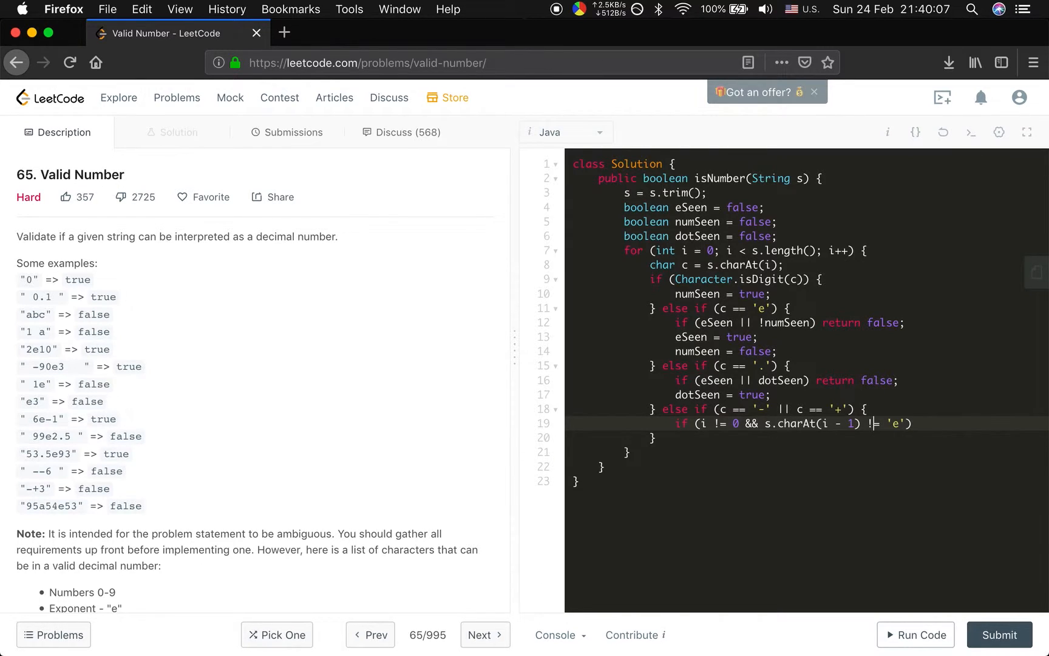
text(retrun)
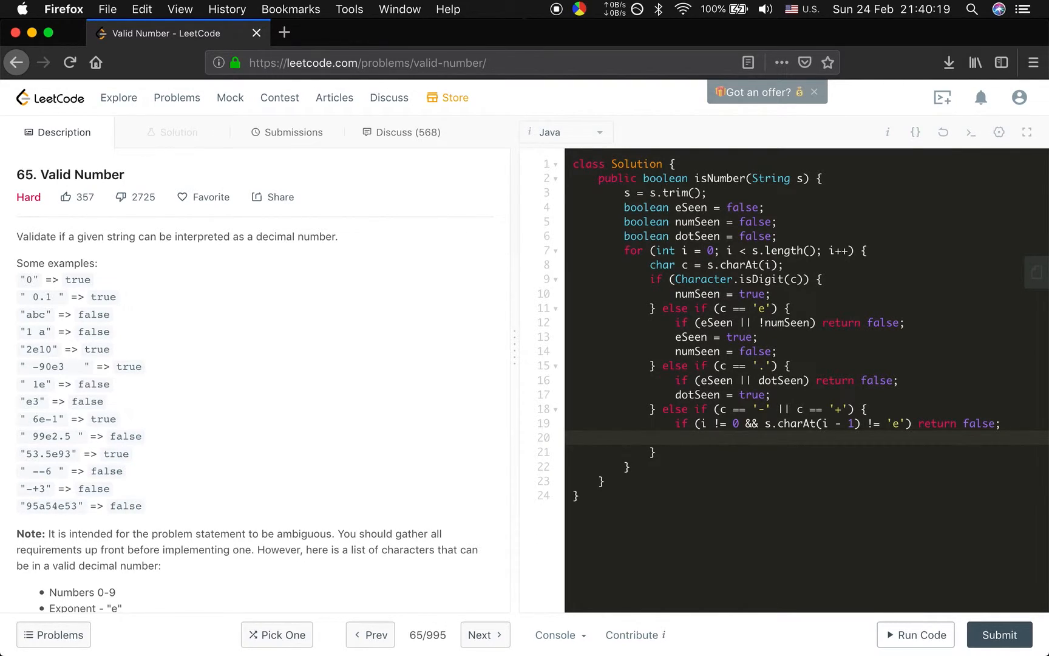
click(676, 438)
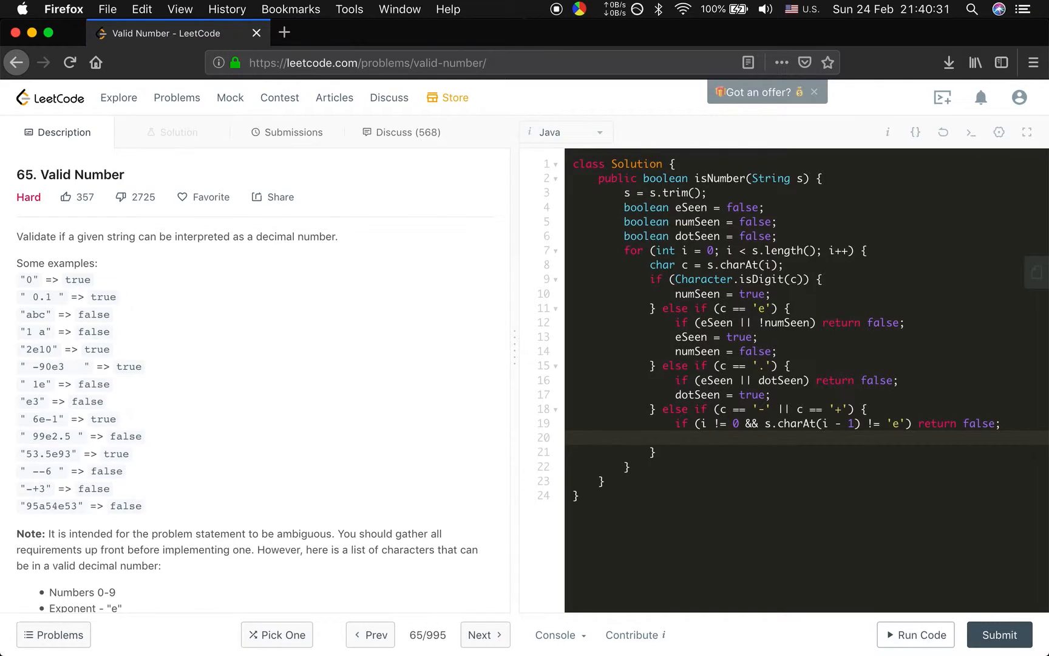
click(599, 438)
text(} else return)
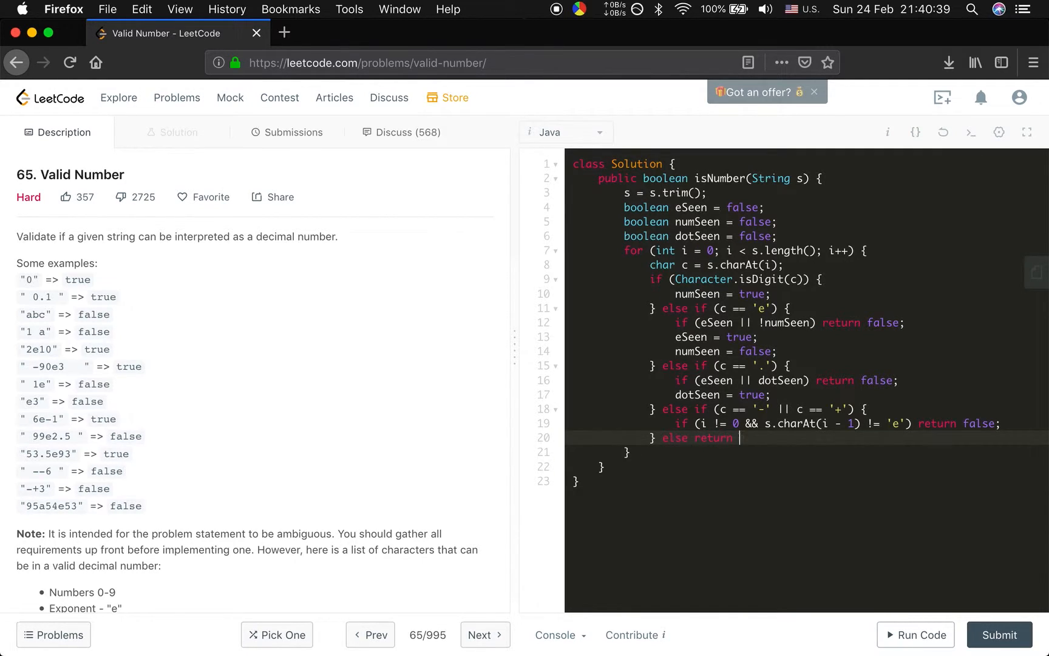
Finish the final else return false; and end the method with return numSeen;
text(false;)
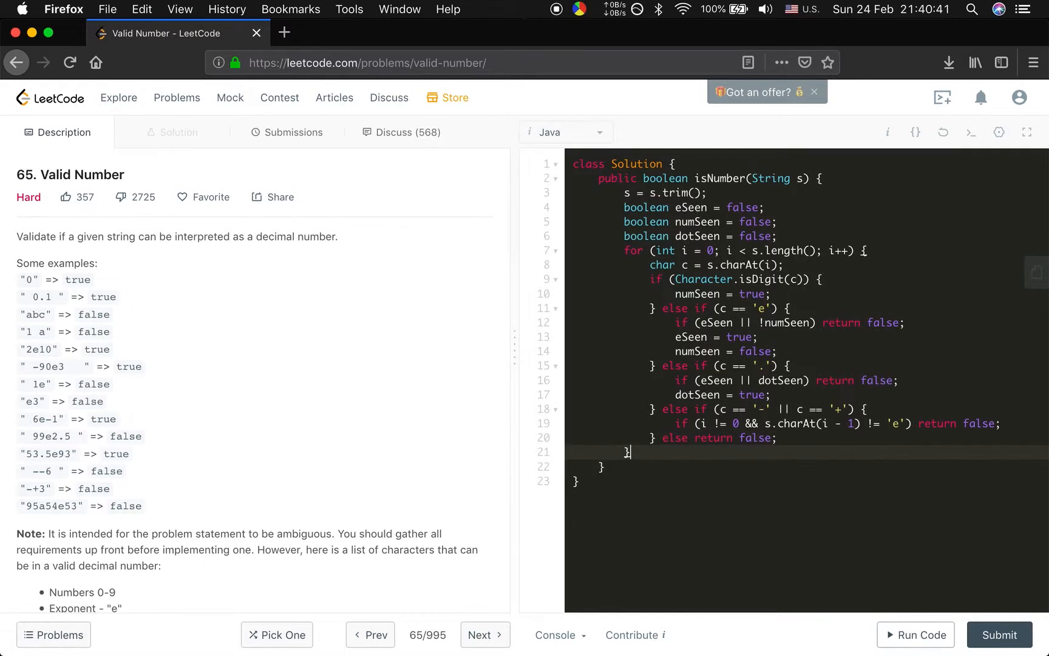
text(return)
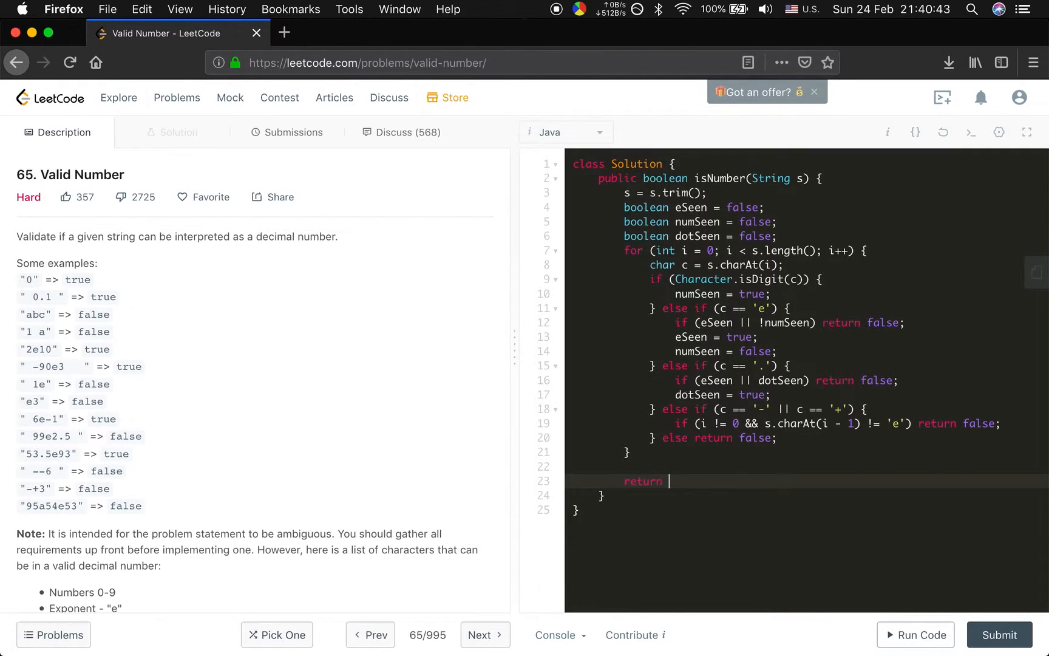
text(numSe)
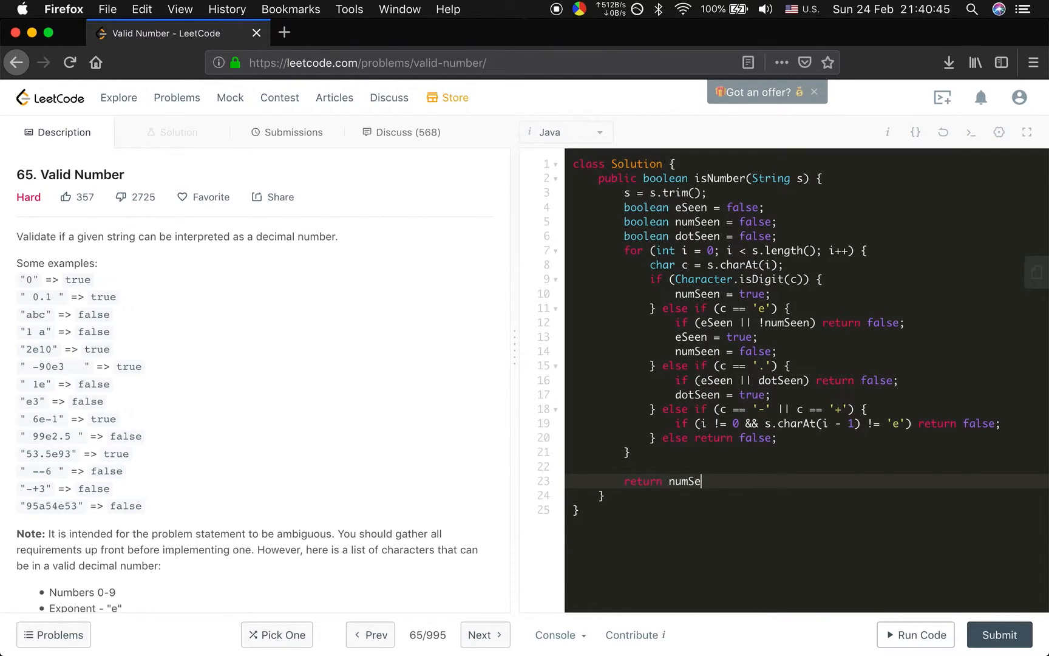
text(en;)
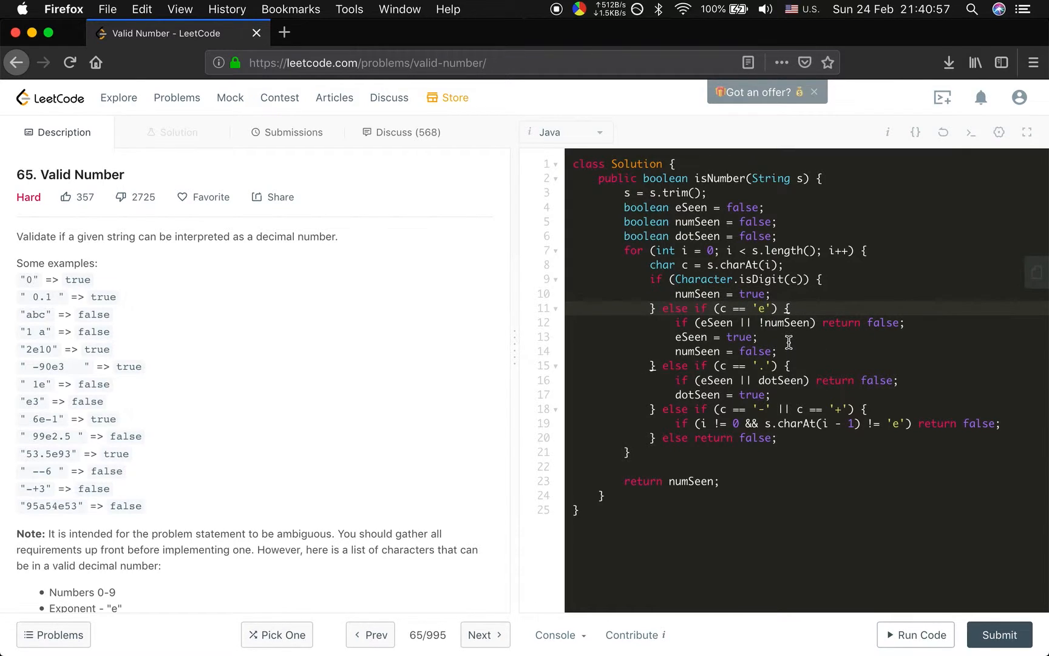
click(776, 351)
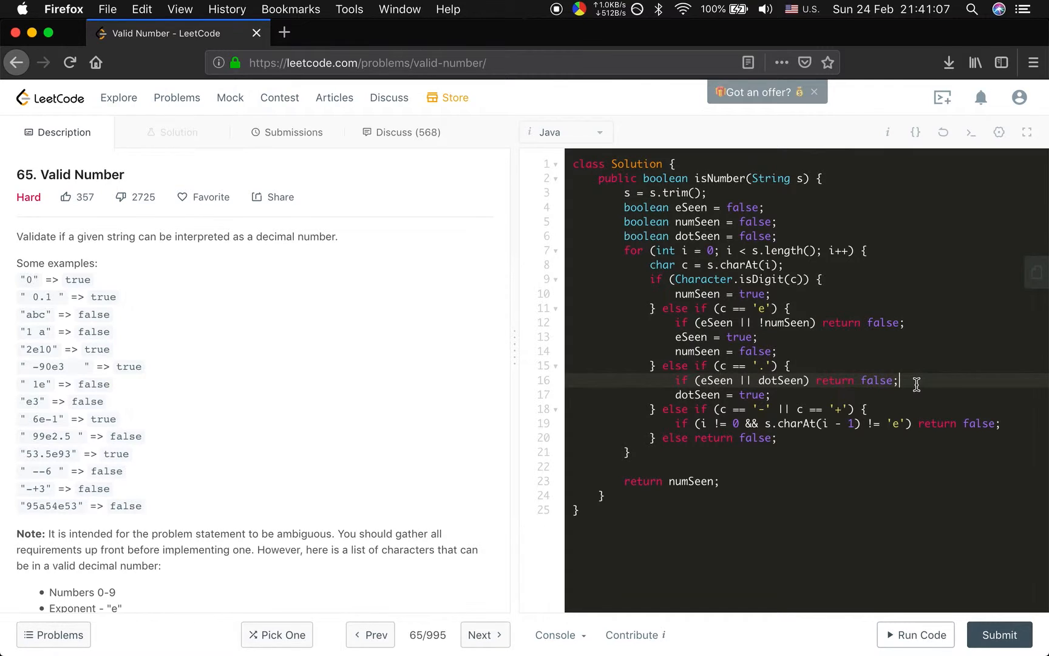
mouse_move(801, 395)
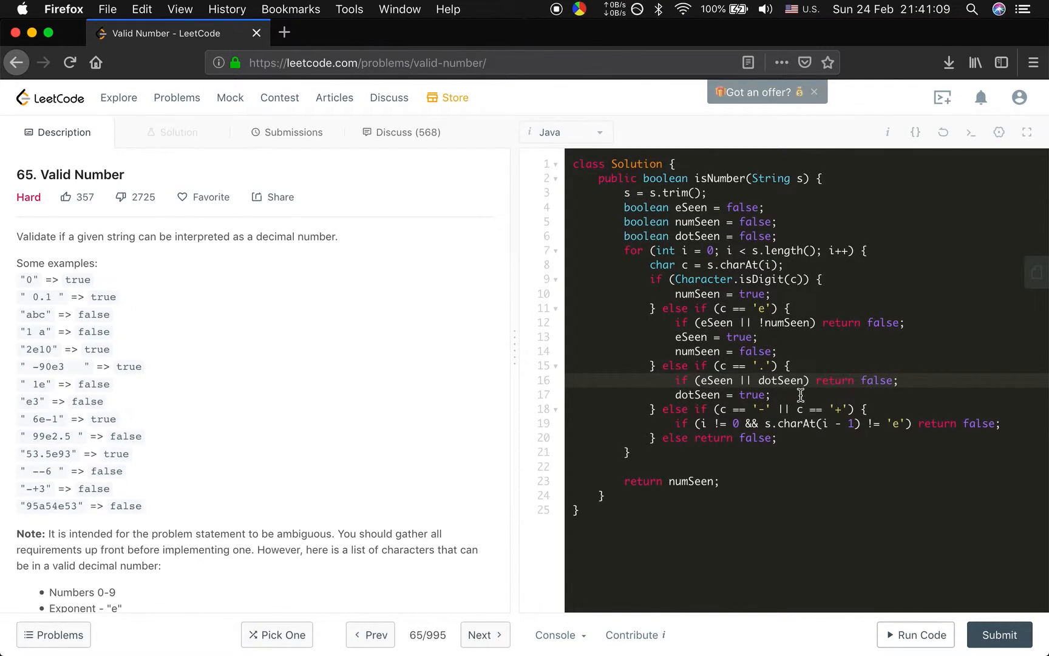
mouse_move(915, 399)
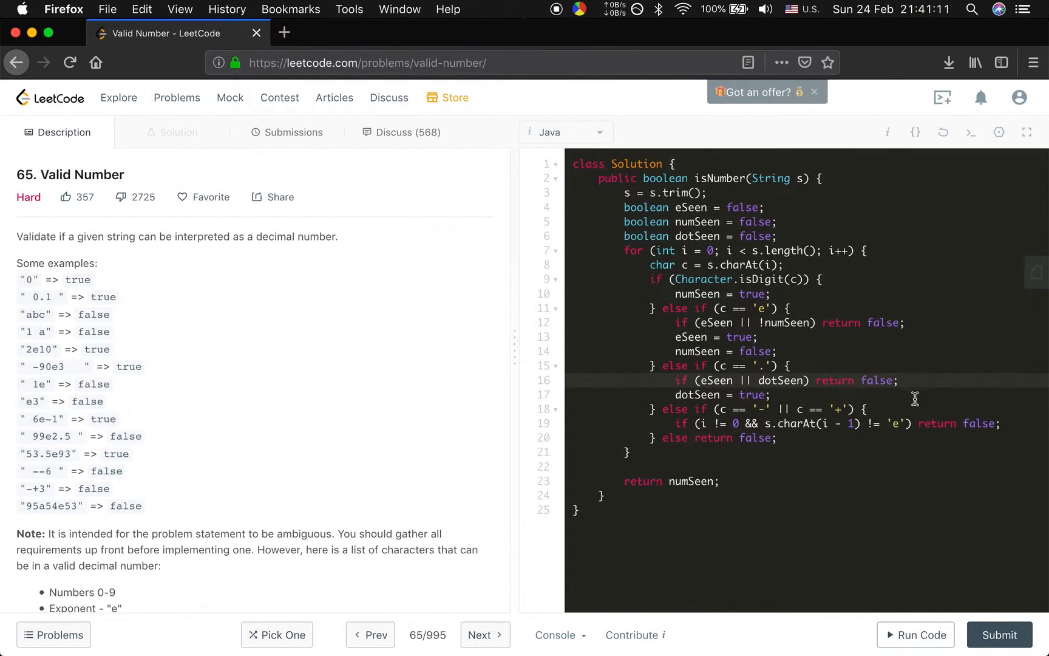
mouse_move(868, 411)
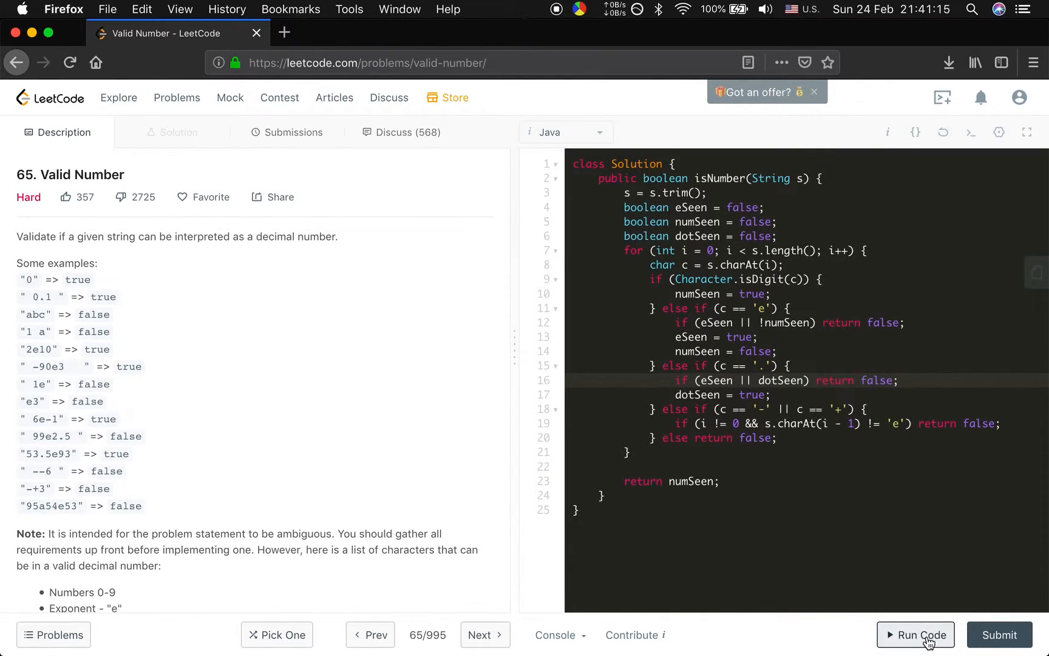
Run the solution on the sample test, then submit it for an Accepted verdict
click(915, 635)
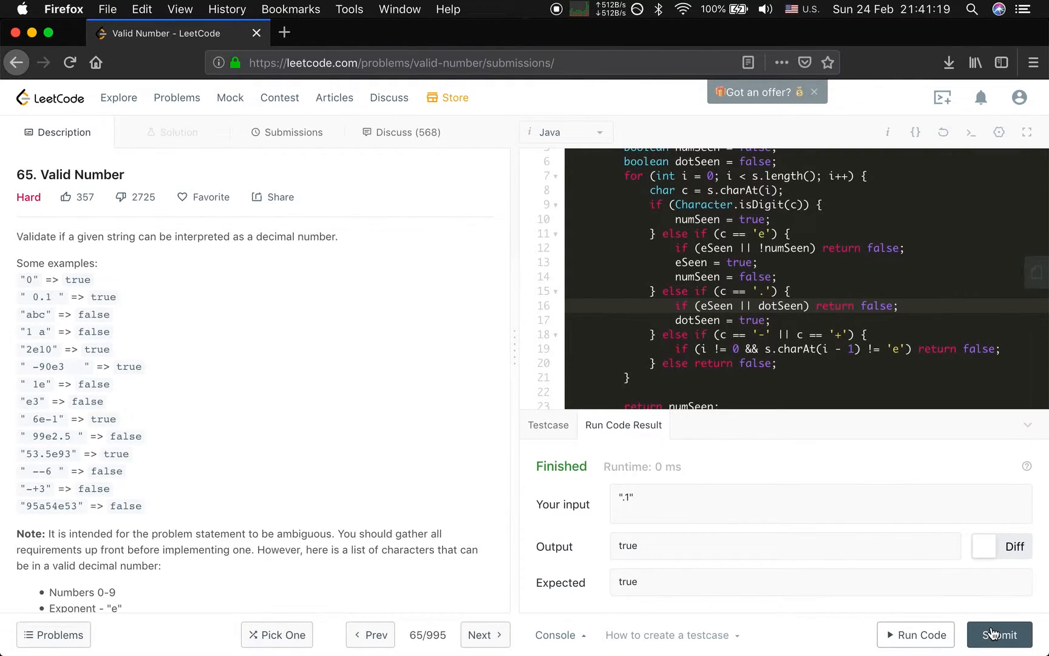
click(999, 635)
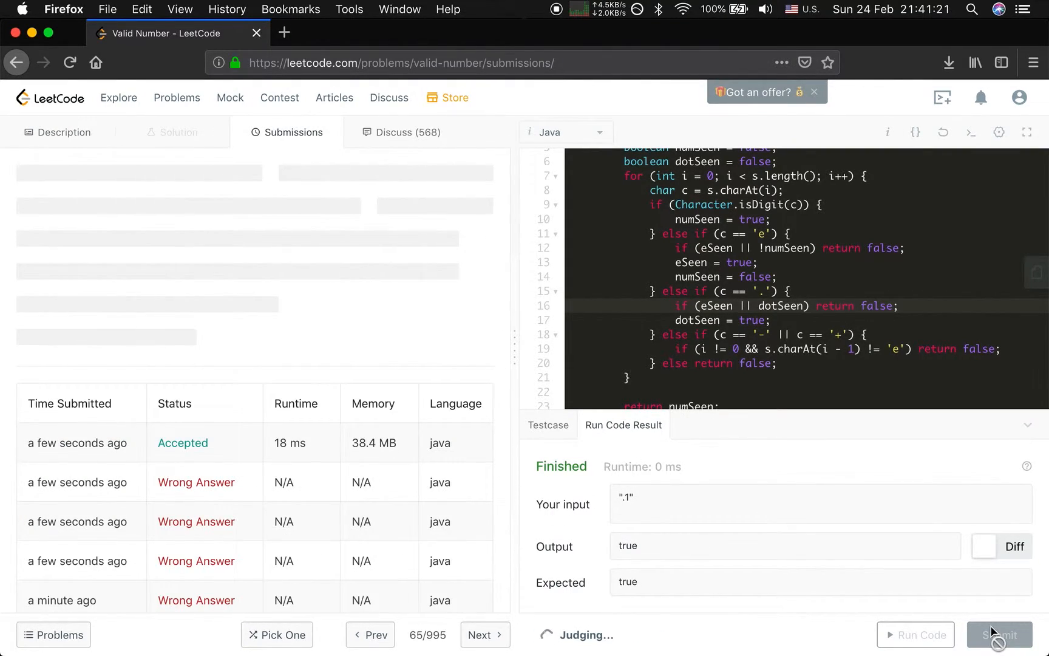
click(999, 634)
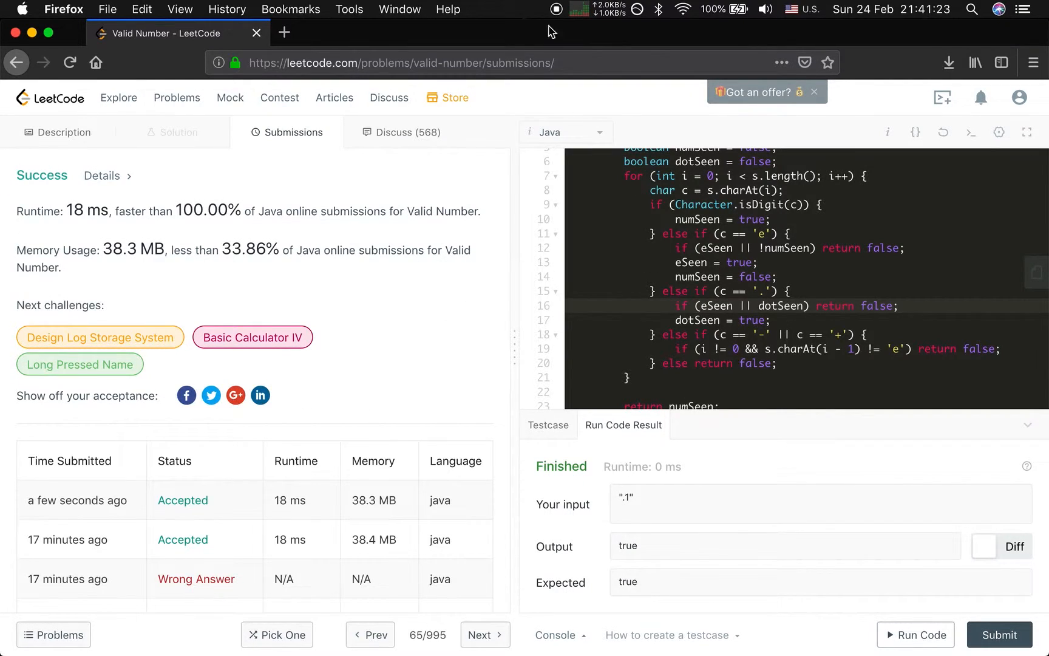